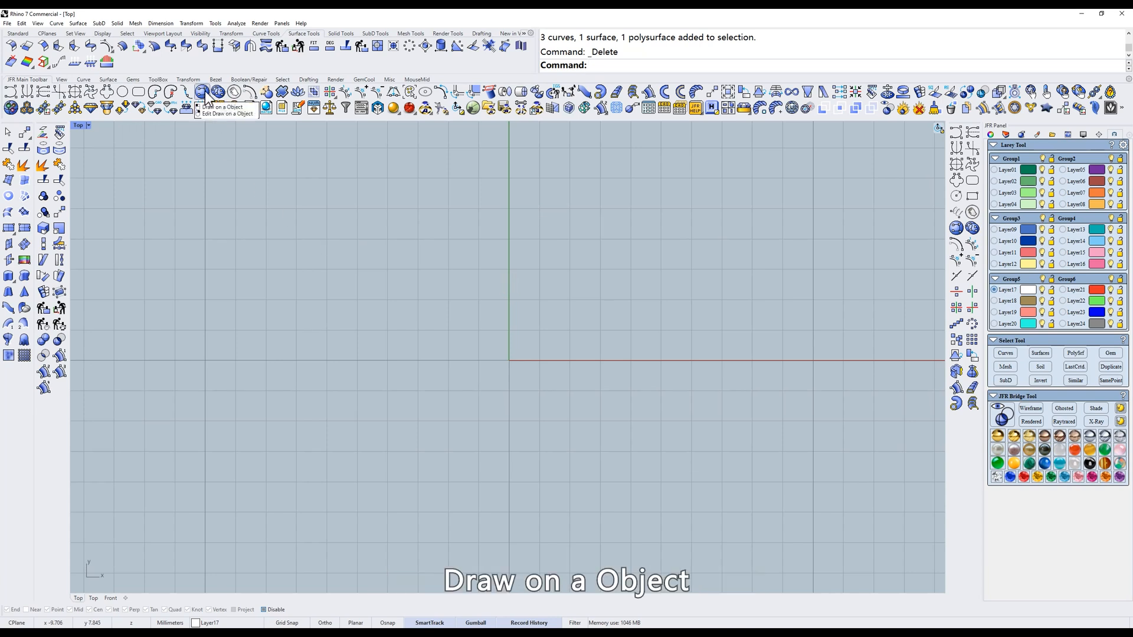
pyautogui.moveTo(553, 270)
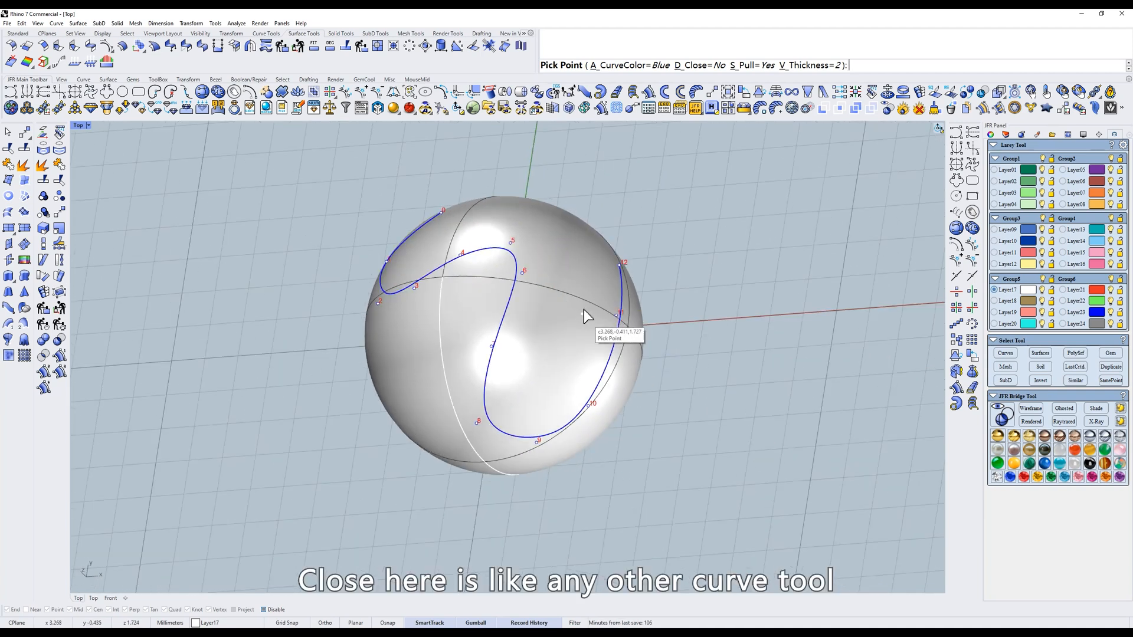
pyautogui.moveTo(700, 72)
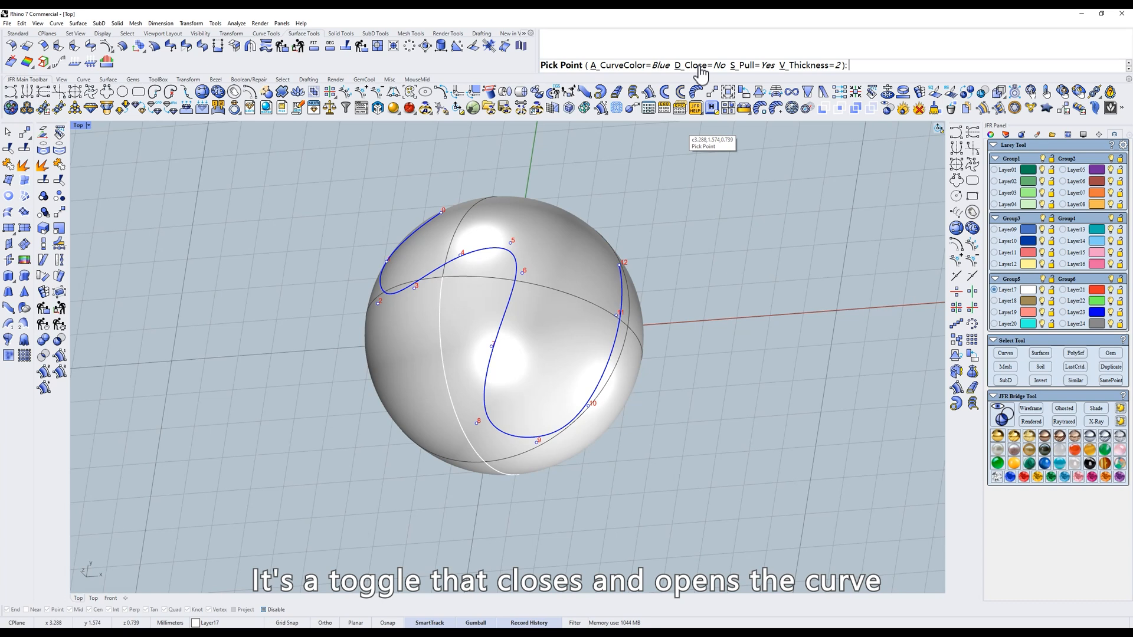
# Toggle the traced sphere curve to a closed loop and back to open
pyautogui.click(691, 65)
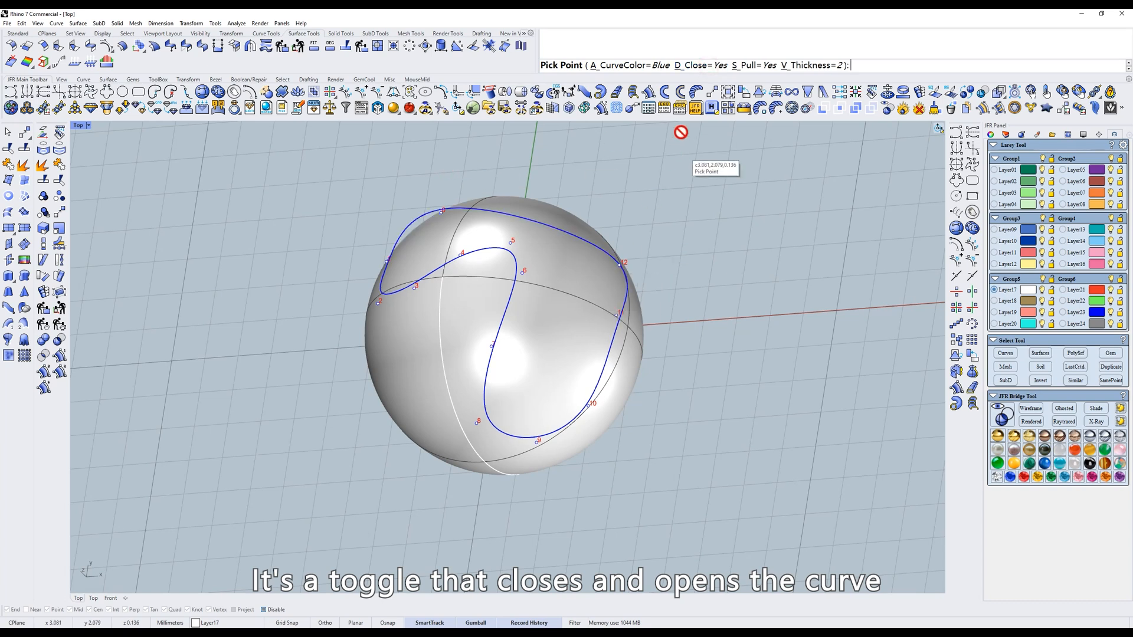
pyautogui.click(685, 65)
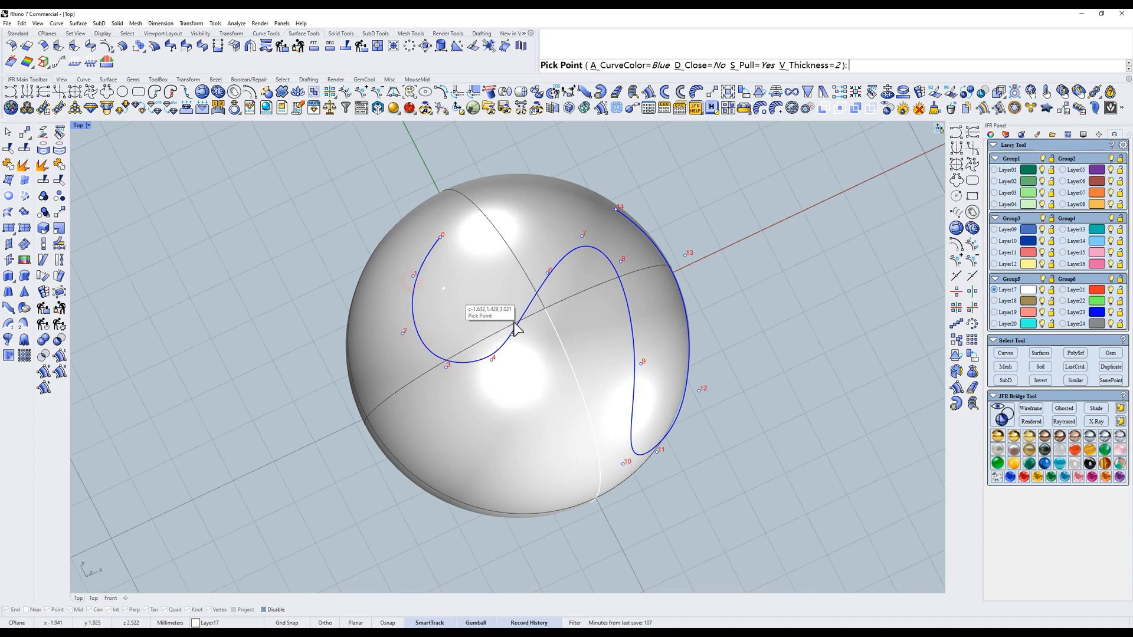
pyautogui.moveTo(446, 371)
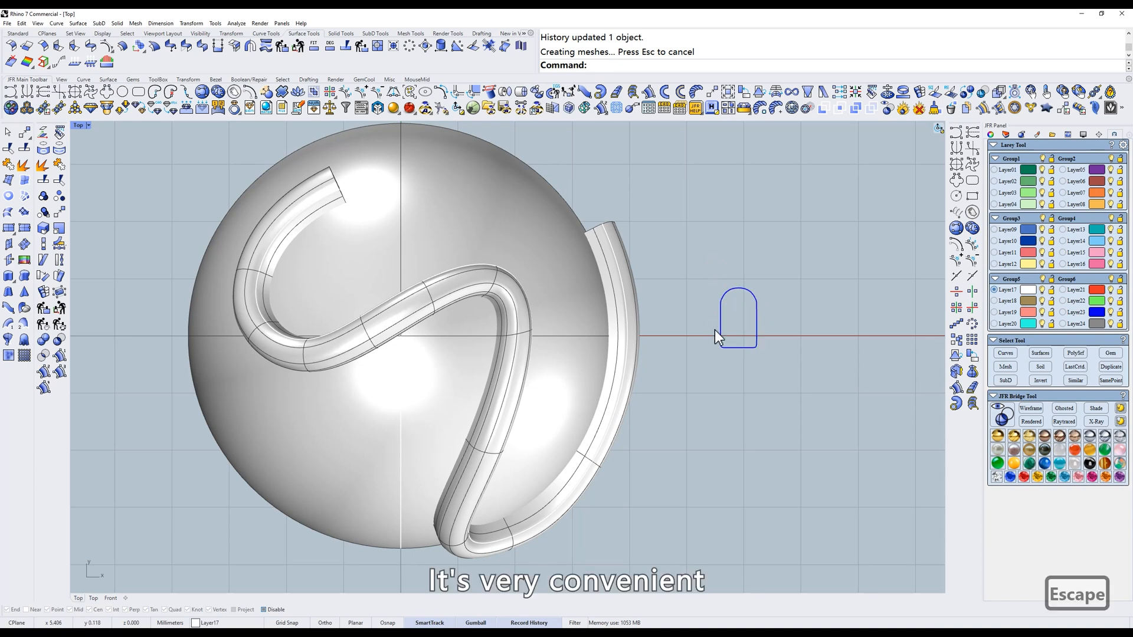
pyautogui.moveTo(715, 303)
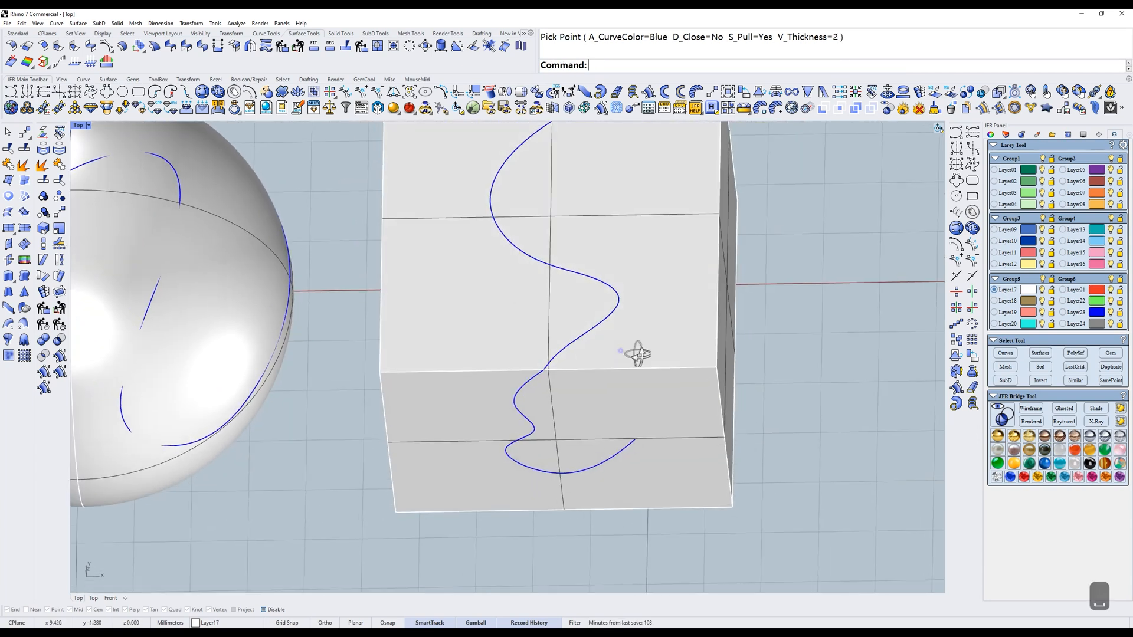
# Undo the Gumball move, decimate the mesh sphere to 30%, and start drawing curves across sphere and box
pyautogui.press('ctrl+z')
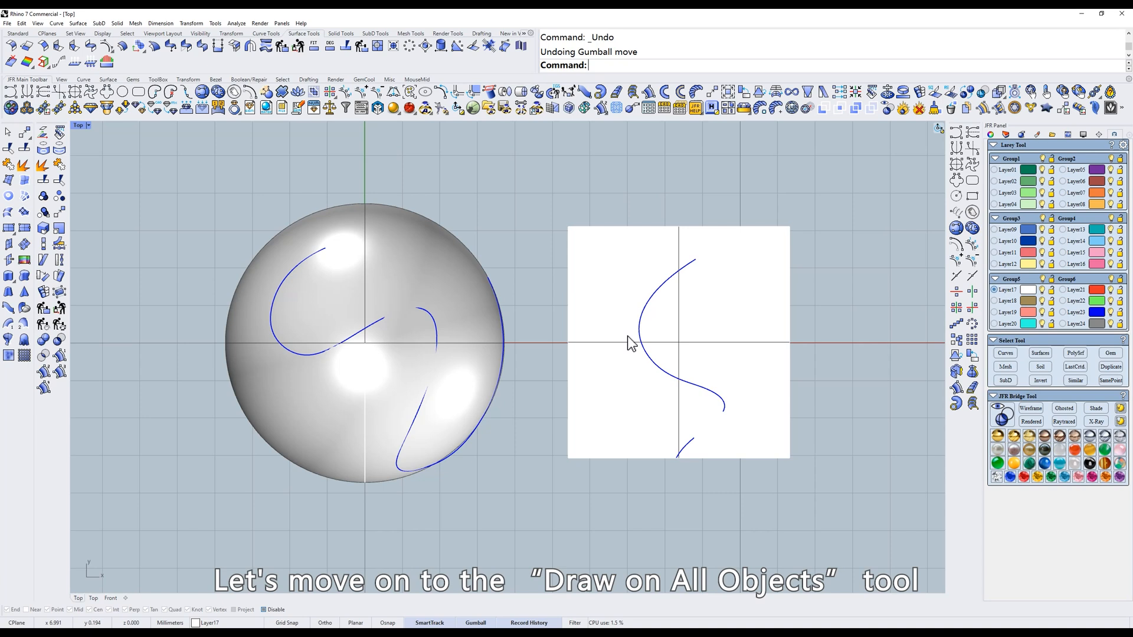
pyautogui.moveTo(217, 98)
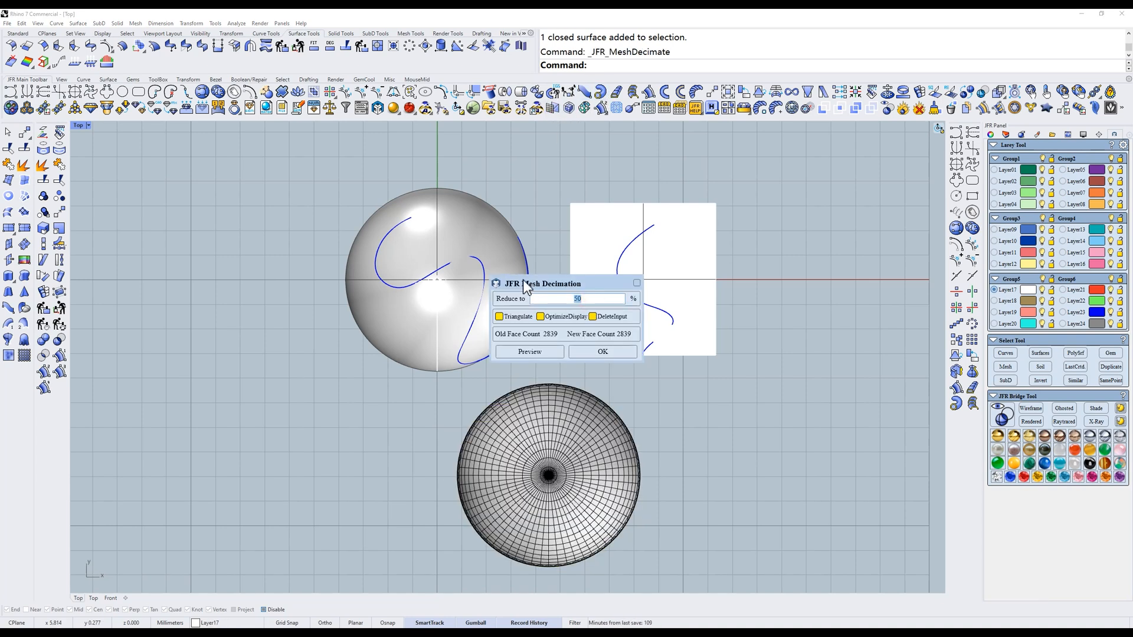
pyautogui.click(601, 352)
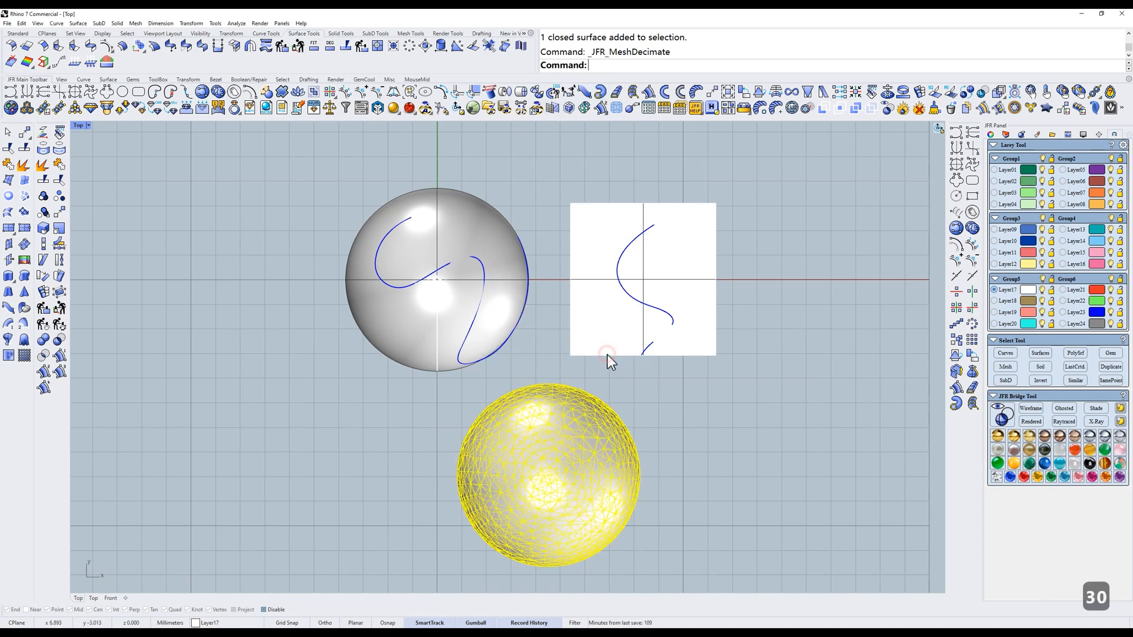
pyautogui.click(202, 92)
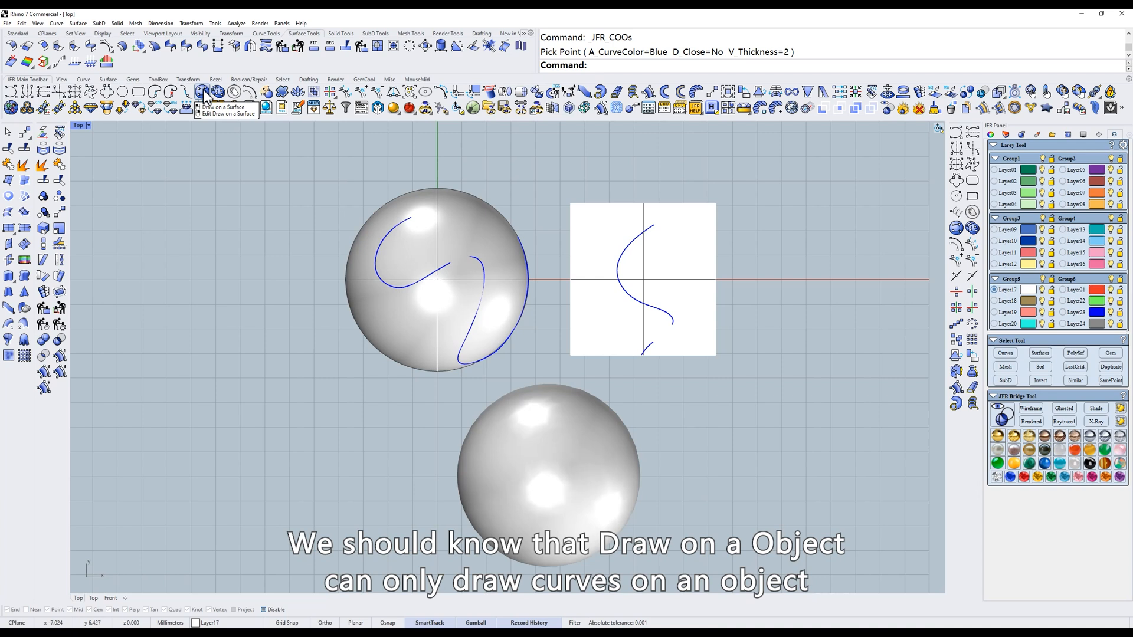
pyautogui.press('ctrl+z')
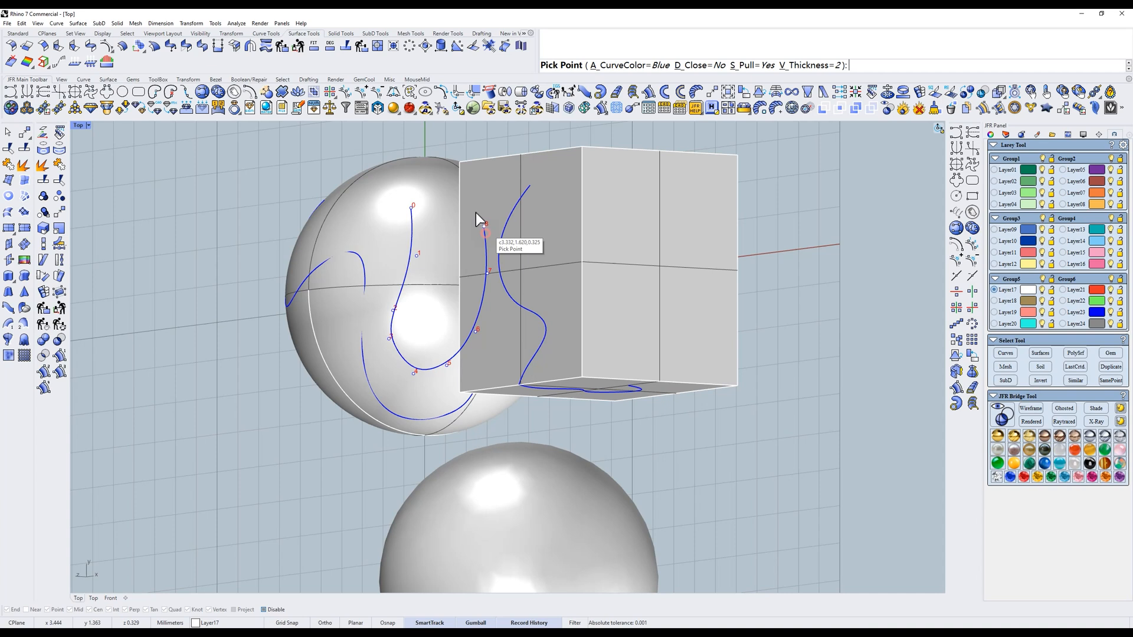
pyautogui.moveTo(462, 219)
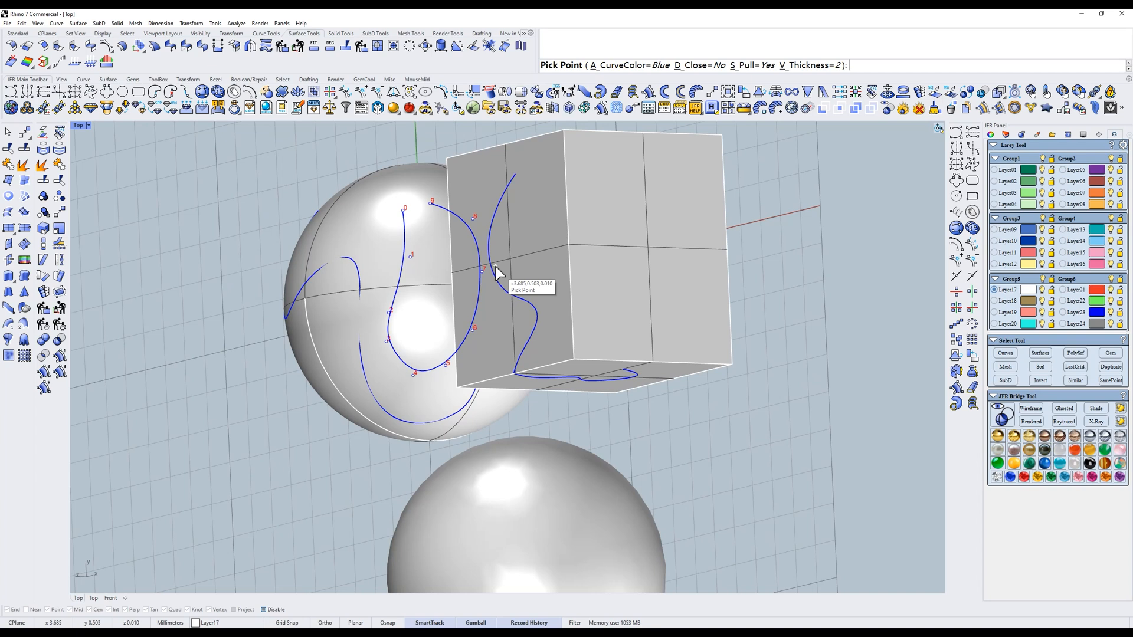
pyautogui.moveTo(516, 260)
pyautogui.write('t')
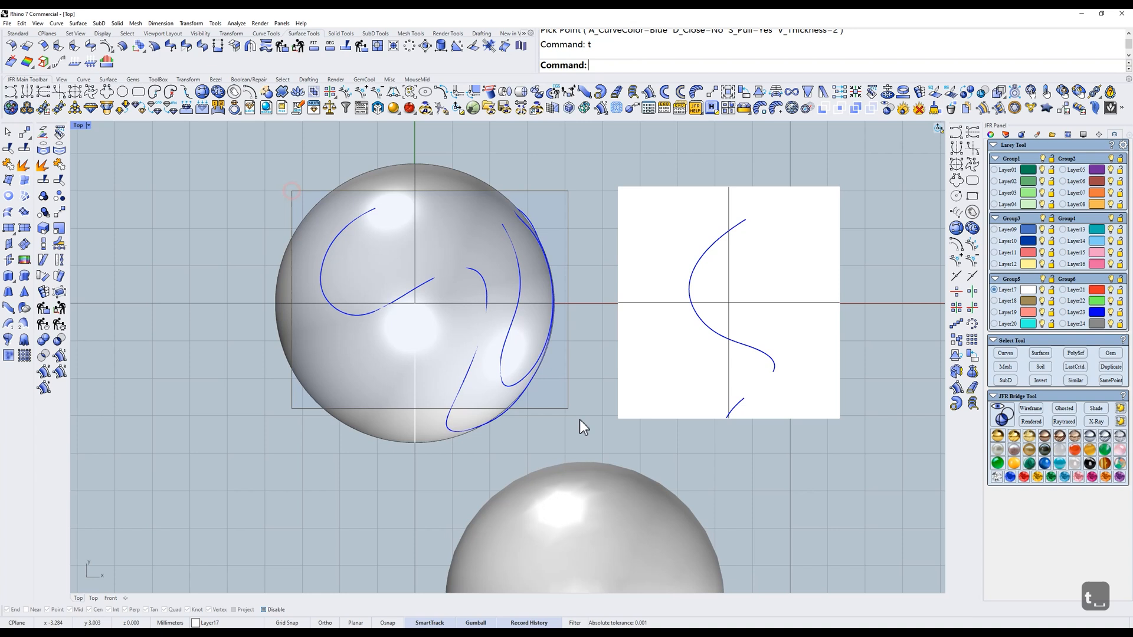
# Delete the two curves on the sphere and start the Draw on All Objects tool
pyautogui.press('Delete')
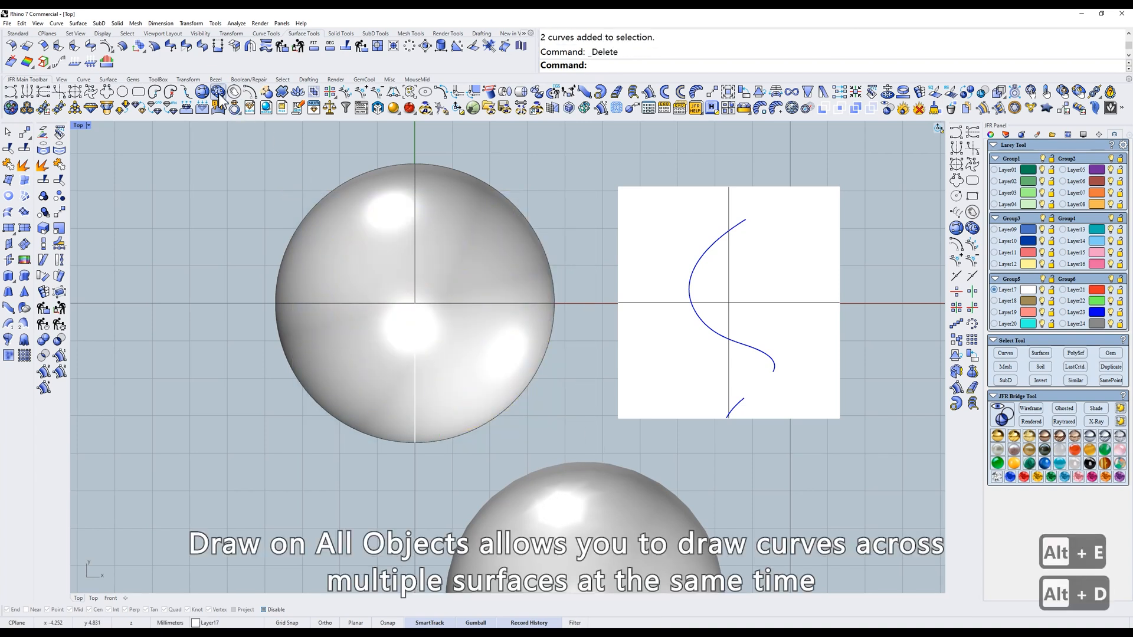
pyautogui.click(376, 342)
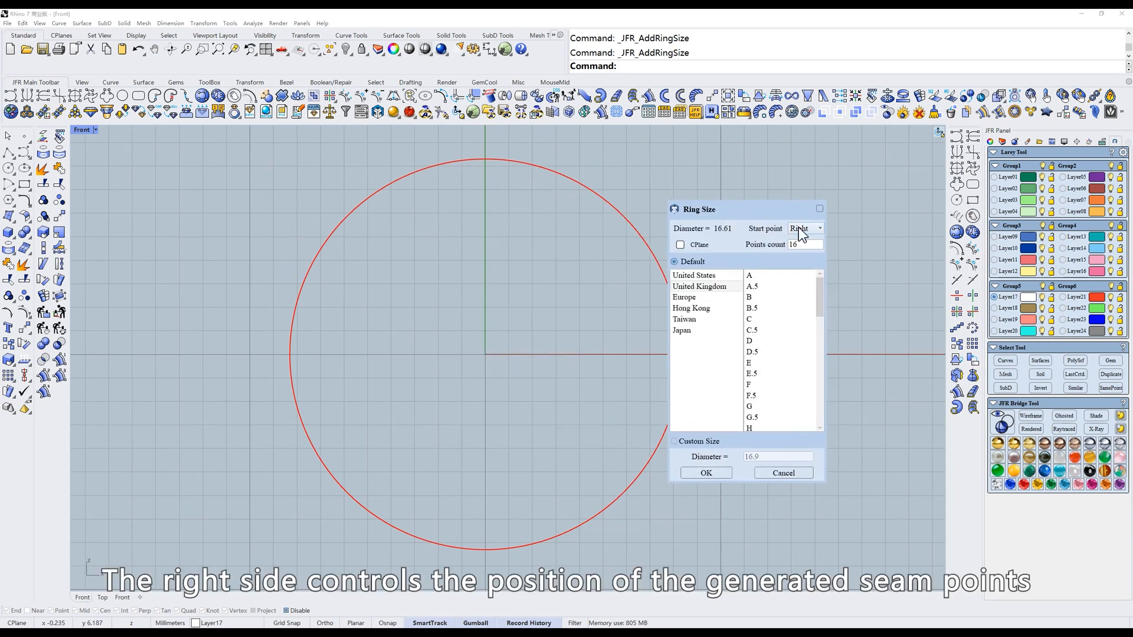
# Set the ring circle's seam start point to Bottom and keep 16 control points
pyautogui.click(819, 227)
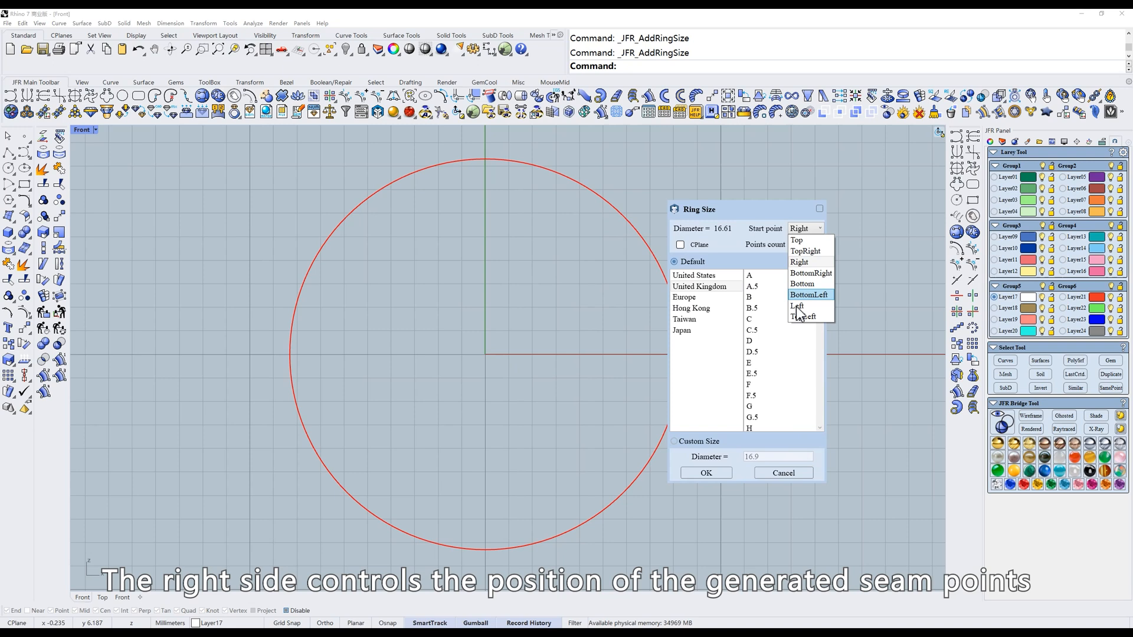
pyautogui.click(802, 284)
pyautogui.write('t')
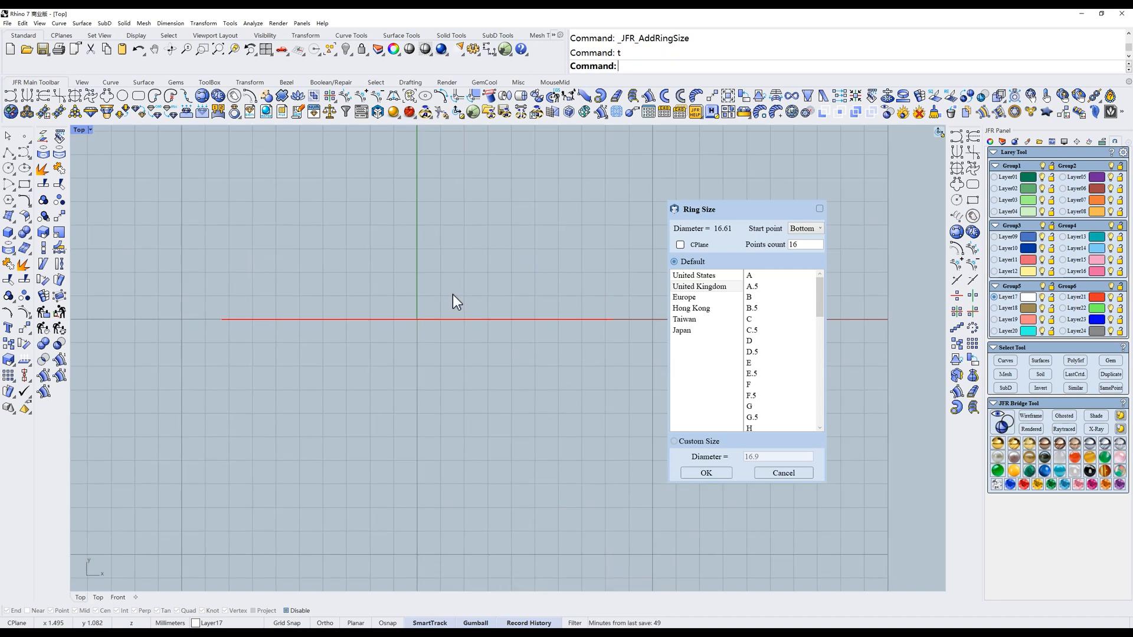
pyautogui.click(680, 244)
pyautogui.write('5')
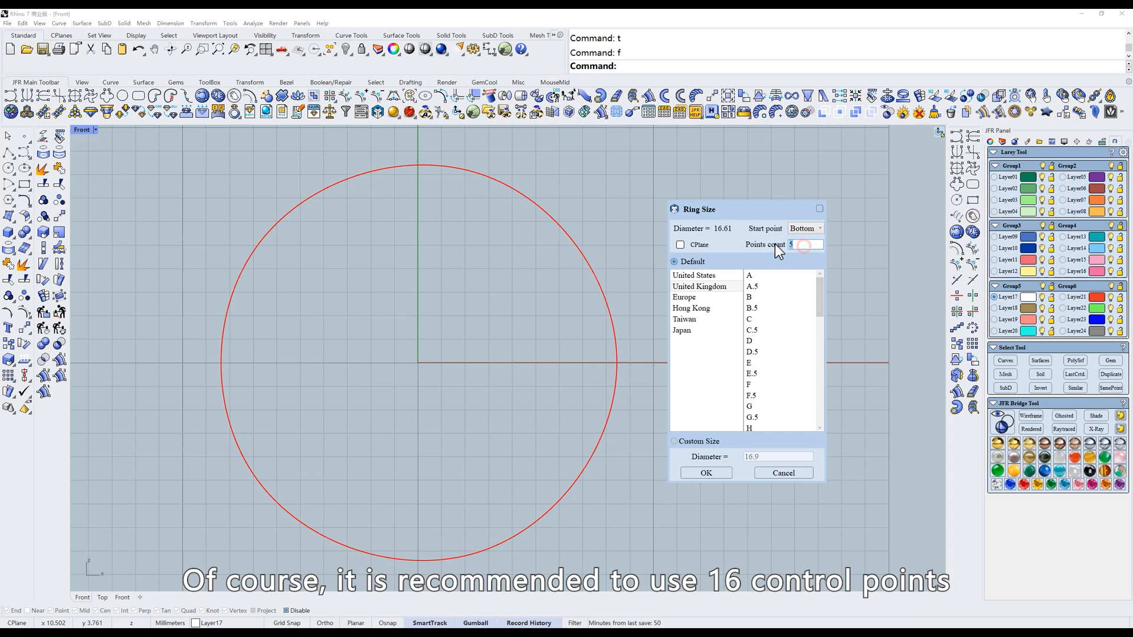
pyautogui.click(815, 247)
pyautogui.write('16')
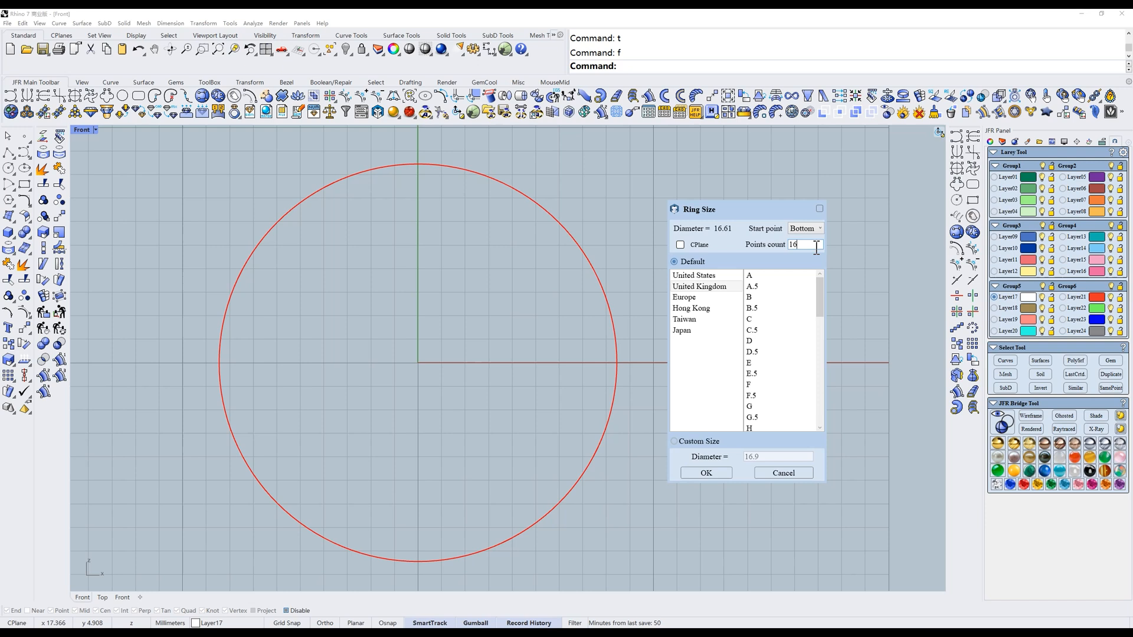
# Browse US, European and Hong Kong ring standards and confirm Hong Kong size #17
pyautogui.click(693, 275)
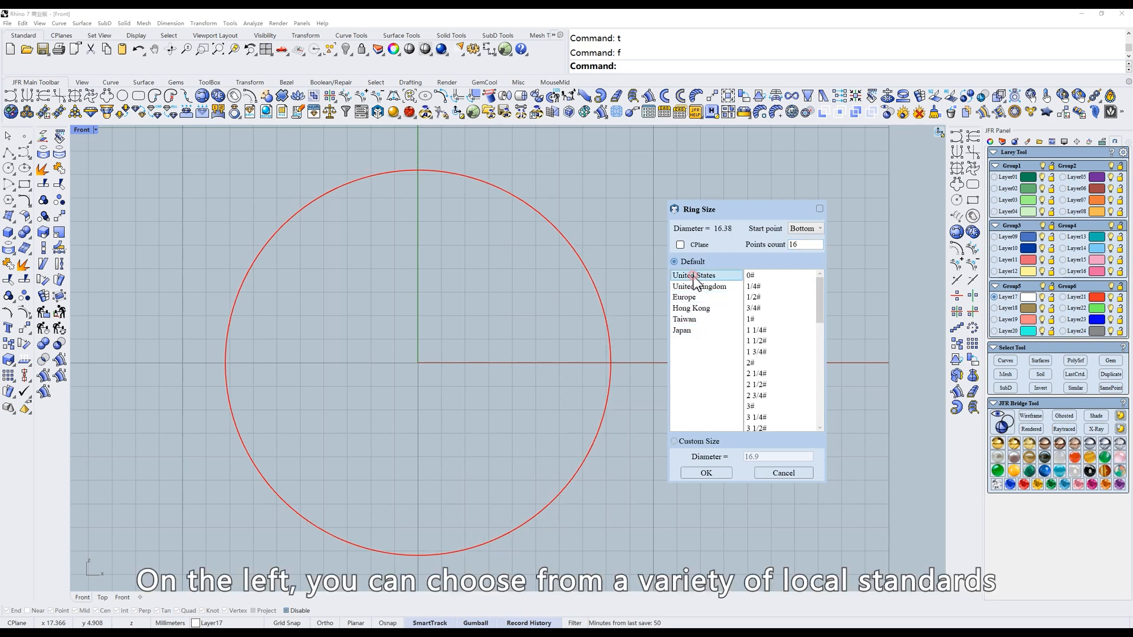
pyautogui.click(684, 297)
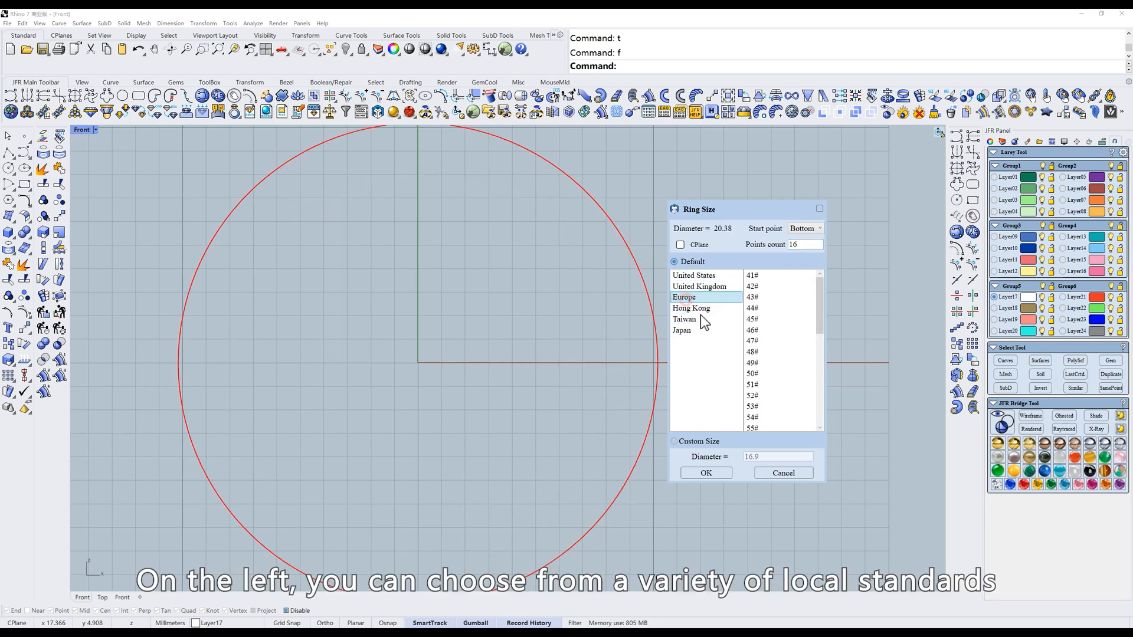
pyautogui.click(690, 308)
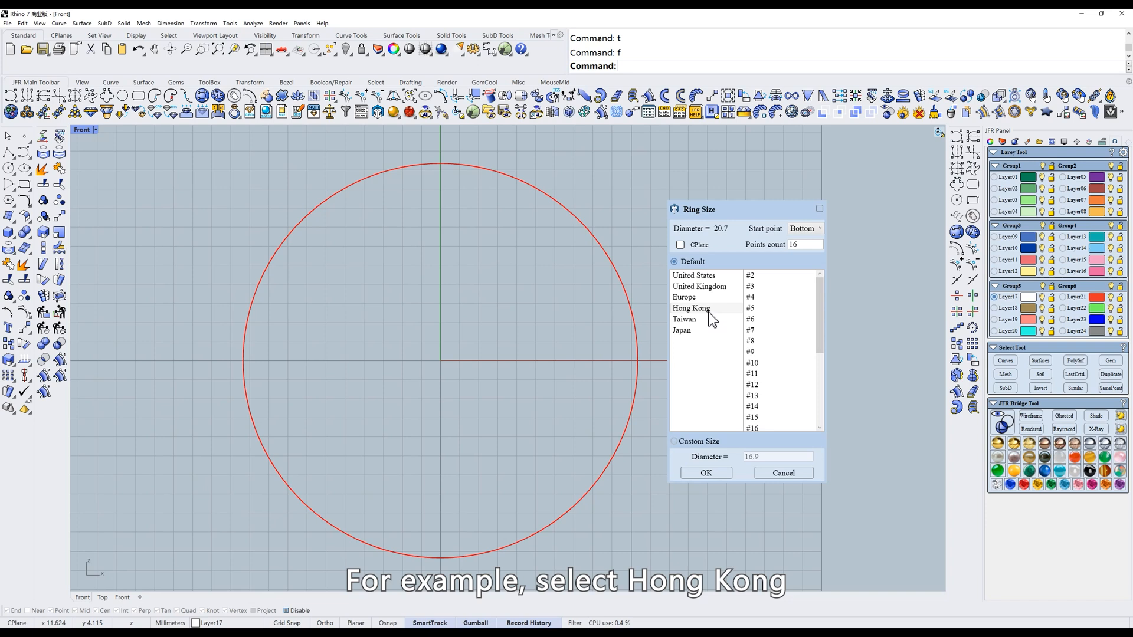
pyautogui.click(690, 308)
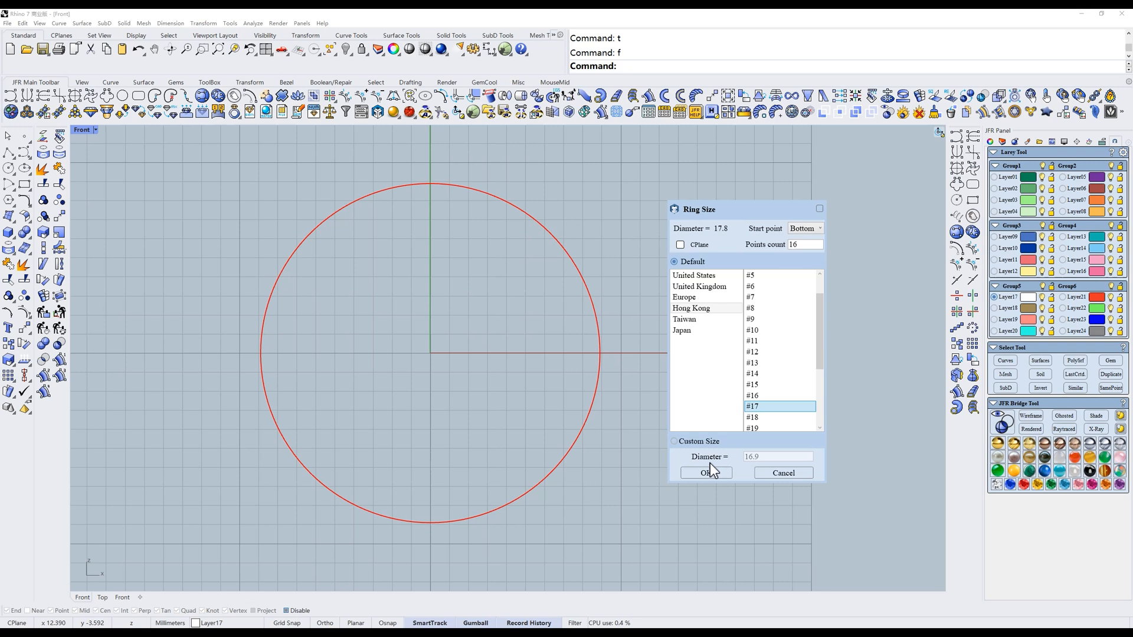
pyautogui.click(706, 472)
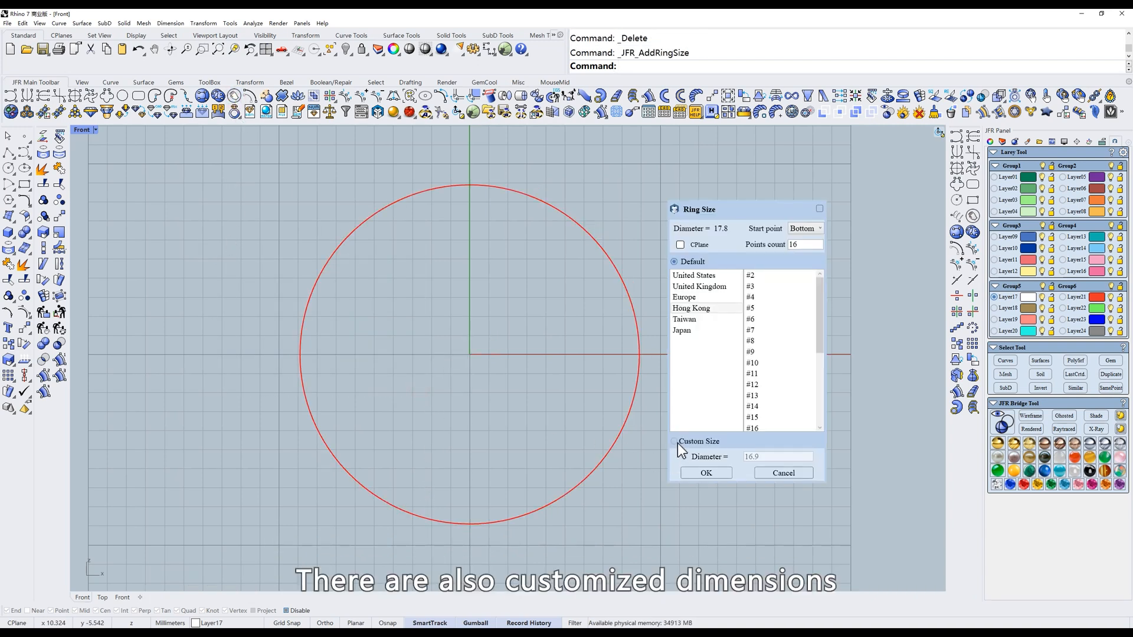
# Switch to a custom ring size of 18 mm diameter and confirm it
pyautogui.click(674, 441)
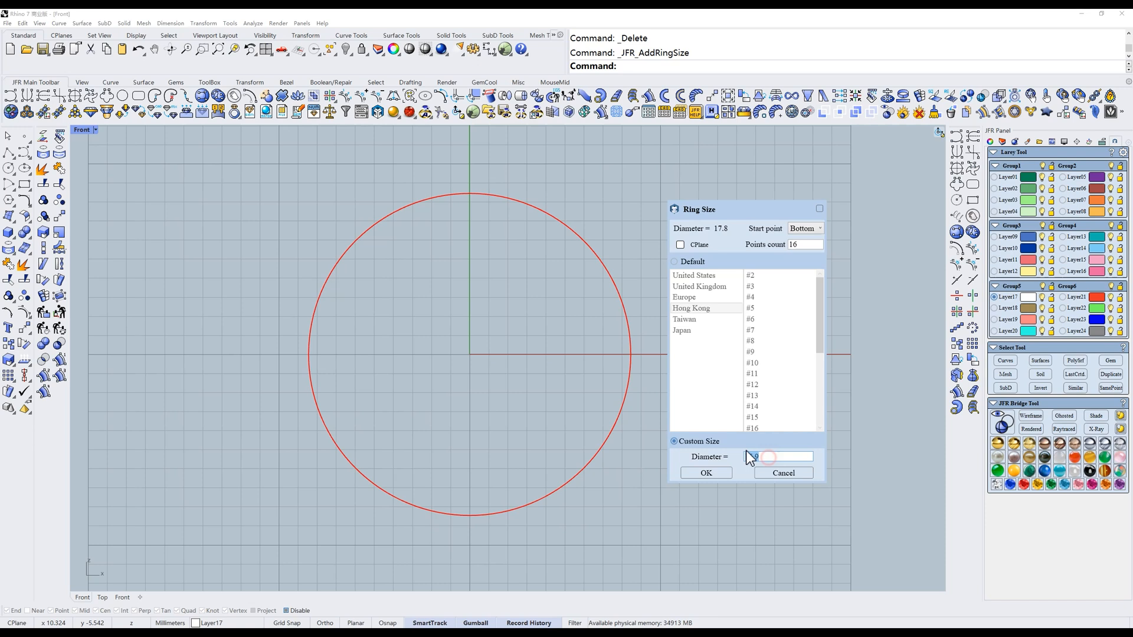
pyautogui.write('18')
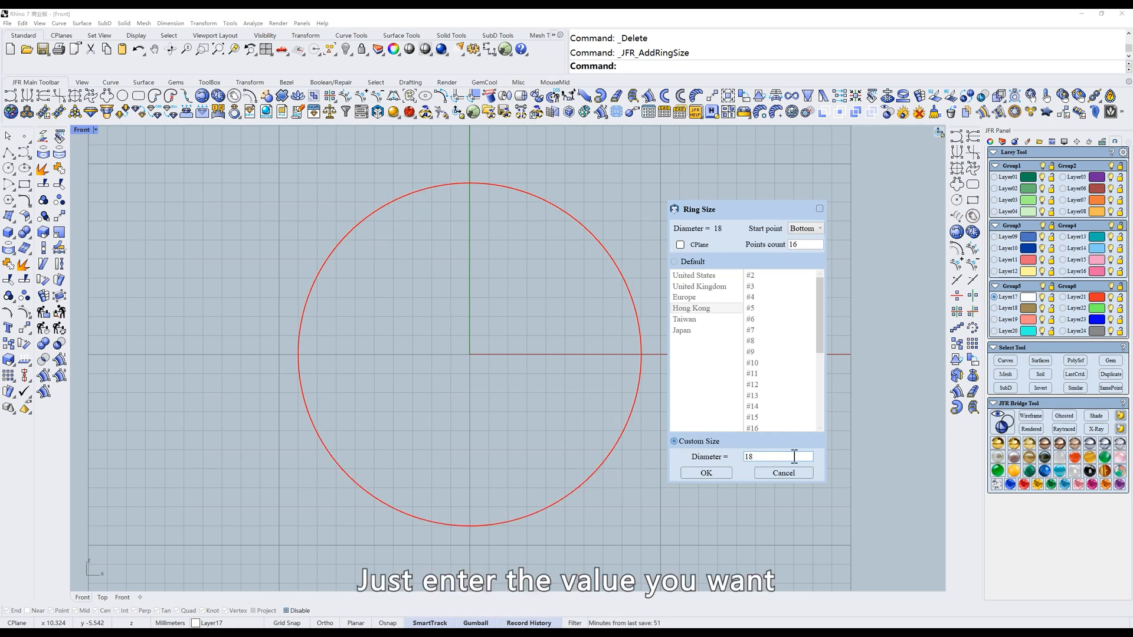
pyautogui.click(705, 472)
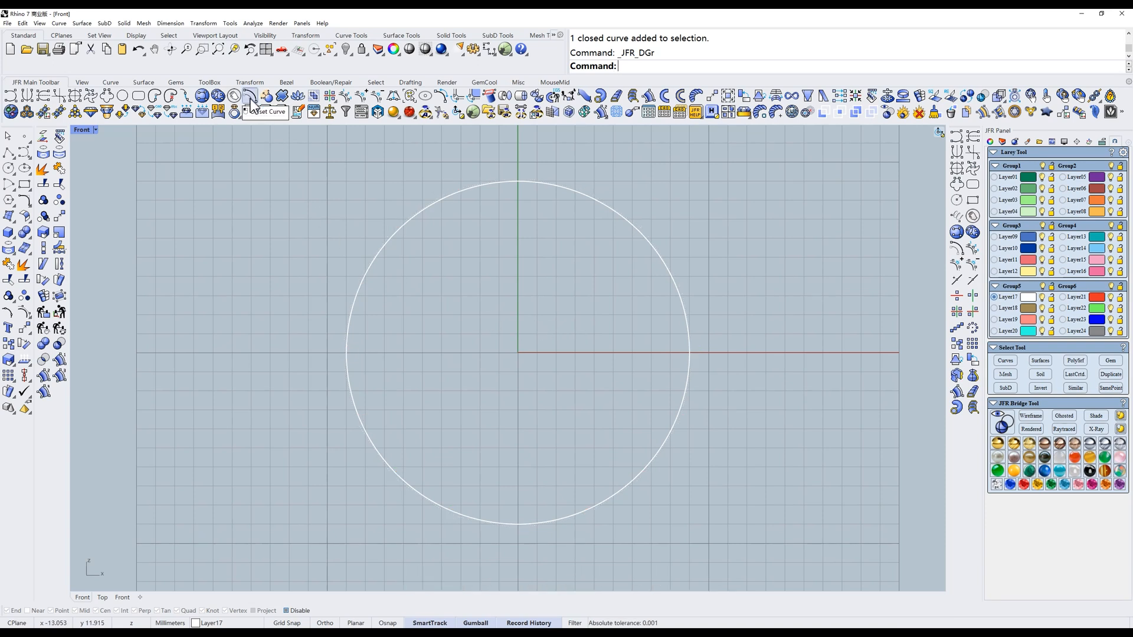
# Offset the ring circle to both sides with JFR Offset Curve at distance 1.8
pyautogui.click(249, 98)
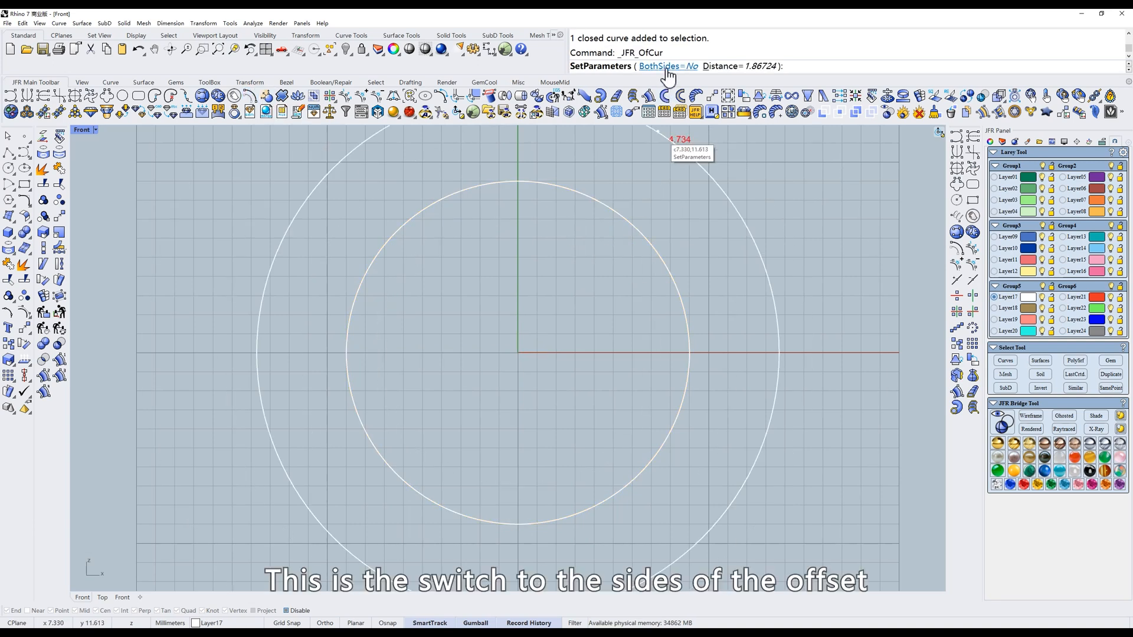
pyautogui.click(667, 66)
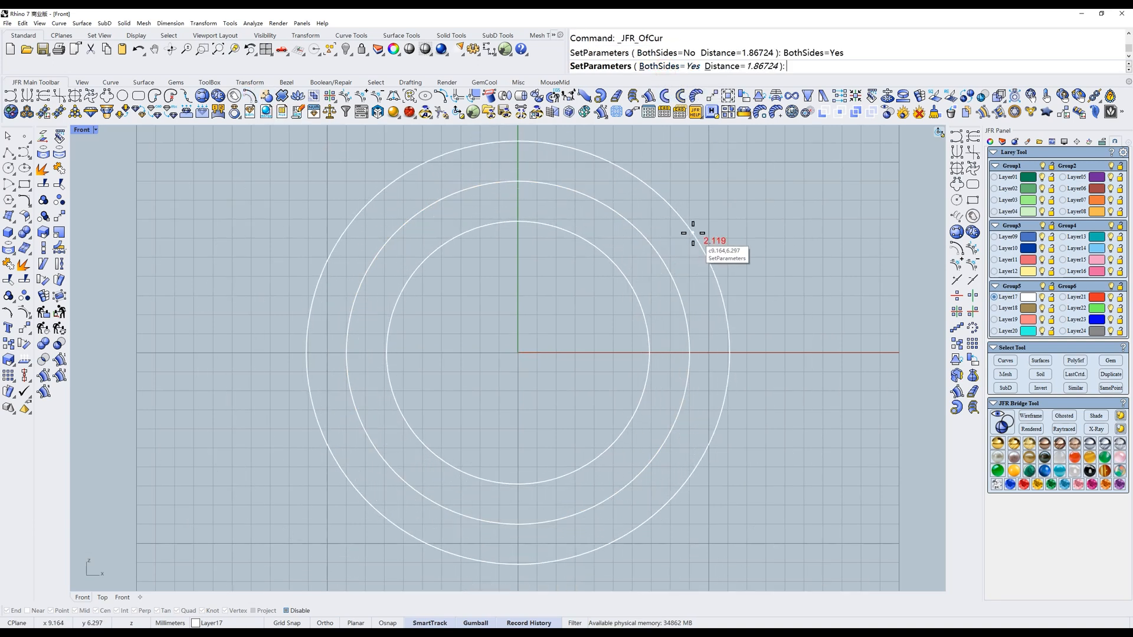
pyautogui.moveTo(693, 243)
pyautogui.write('Distance')
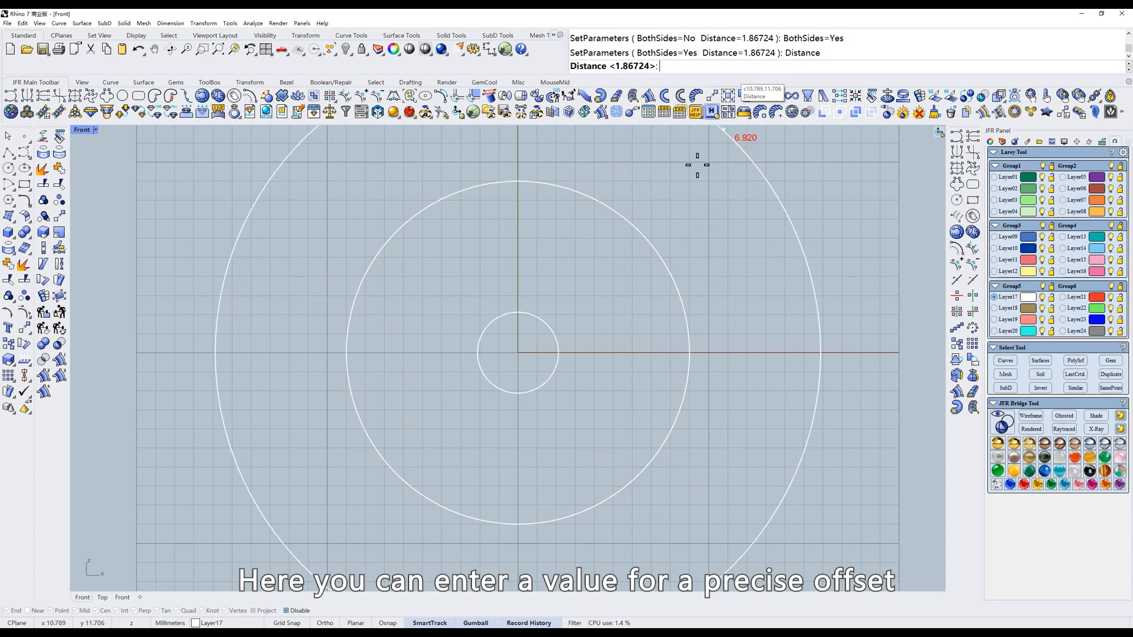
pyautogui.write('1.')
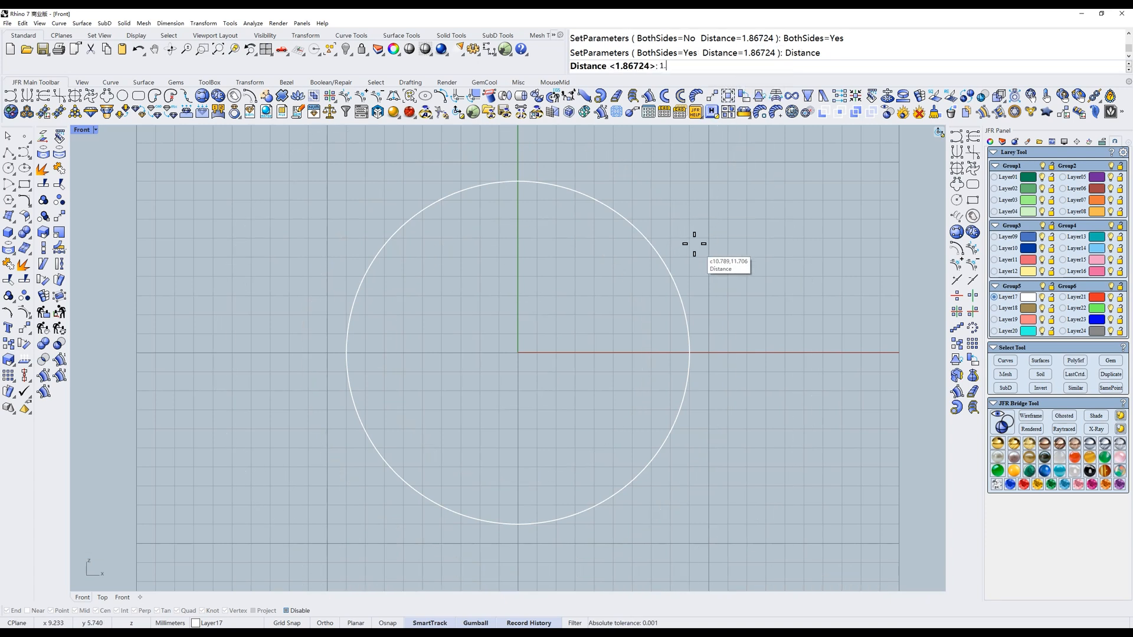
pyautogui.write('1.8')
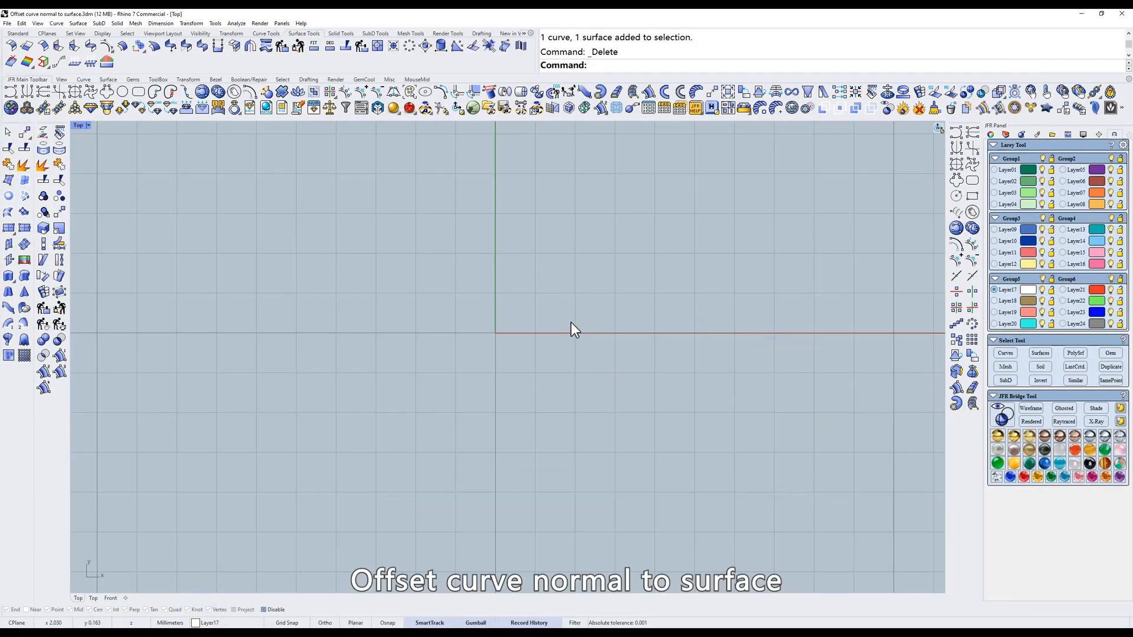
pyautogui.moveTo(268, 96)
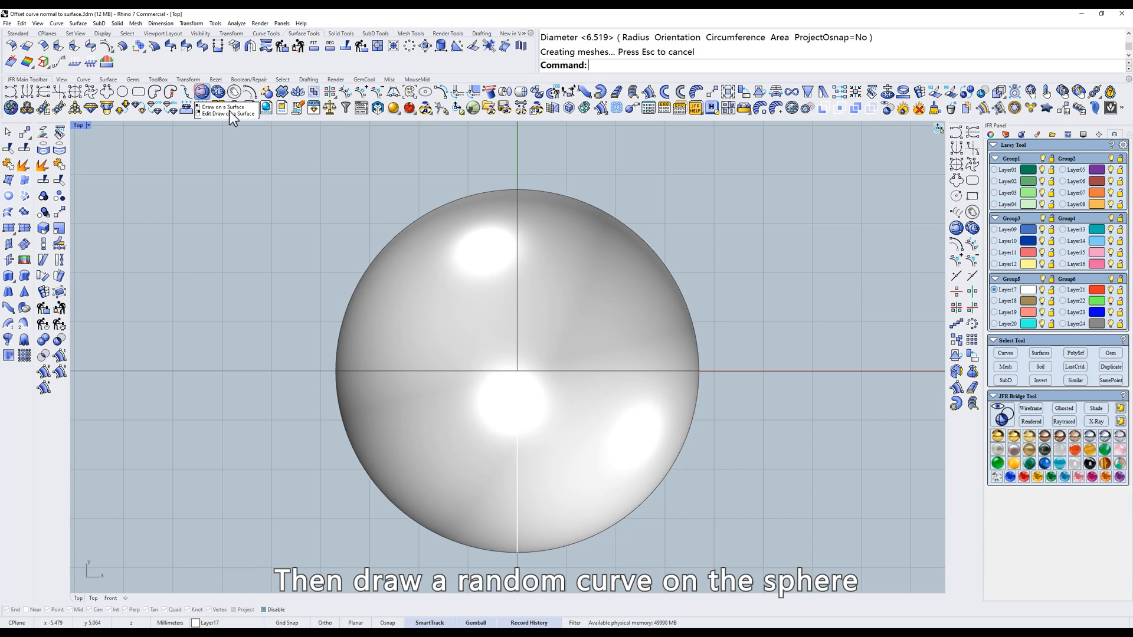
# Start drawing a curve on the new sphere with Draw on a Surface
pyautogui.click(472, 325)
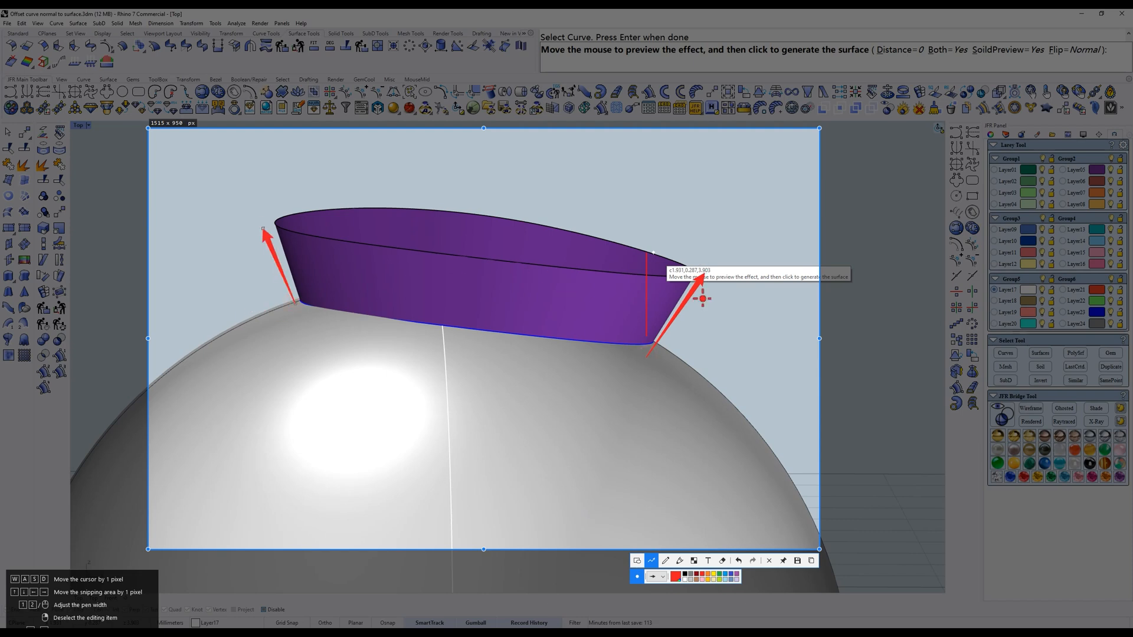
pyautogui.moveTo(691, 244)
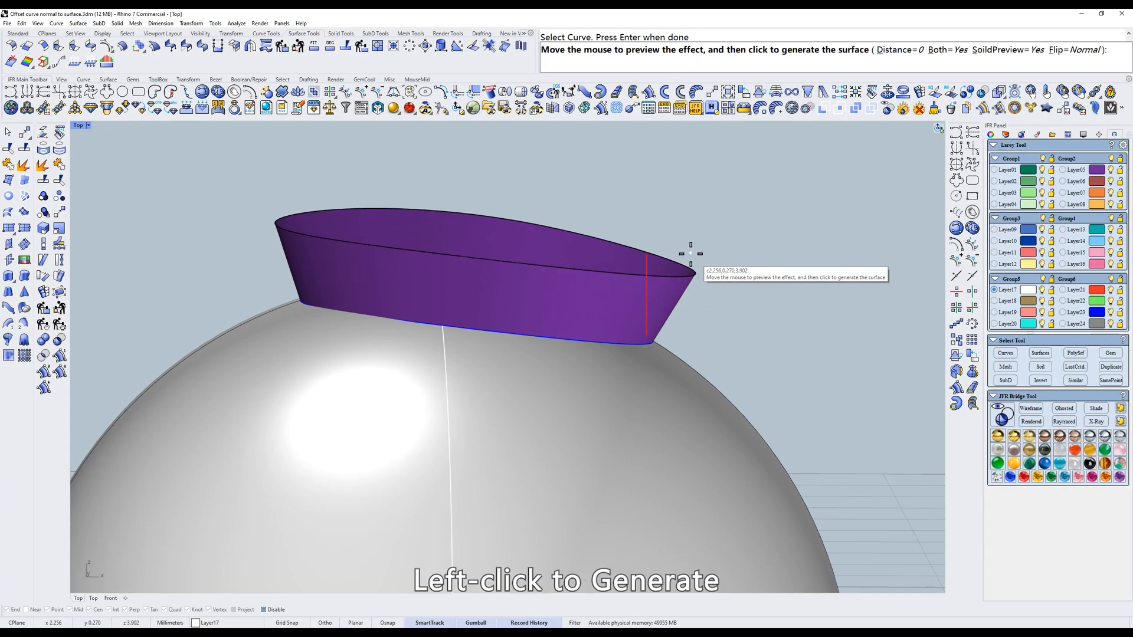
# Preview the normal offset surface along the sphere curve and confirm the distance value
pyautogui.click(690, 260)
pyautogui.write('1')
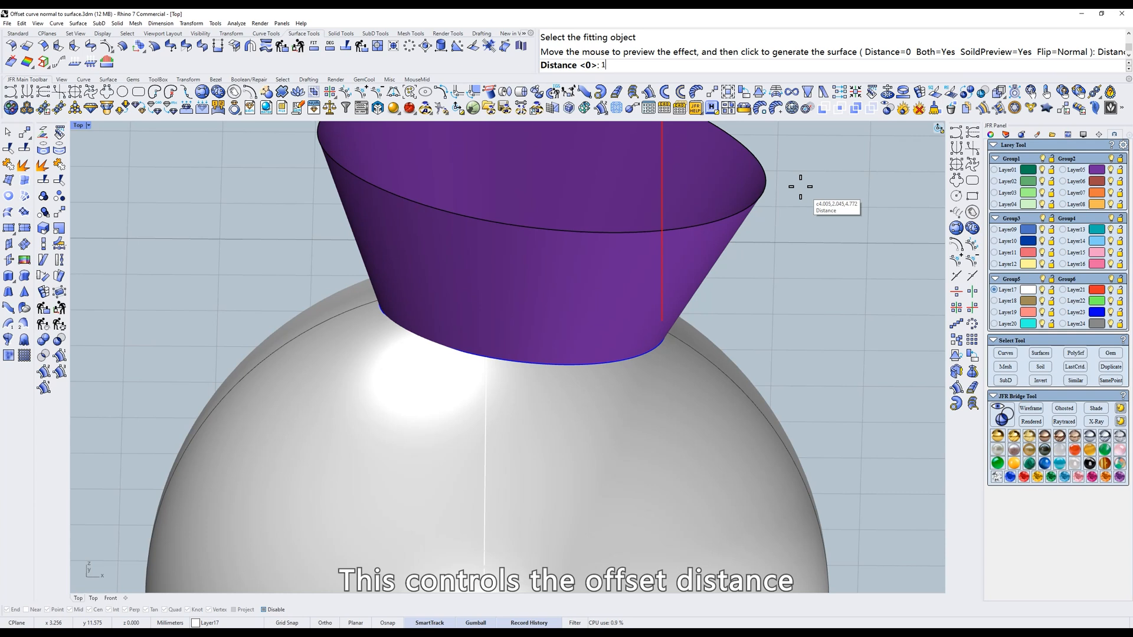
pyautogui.press('Return')
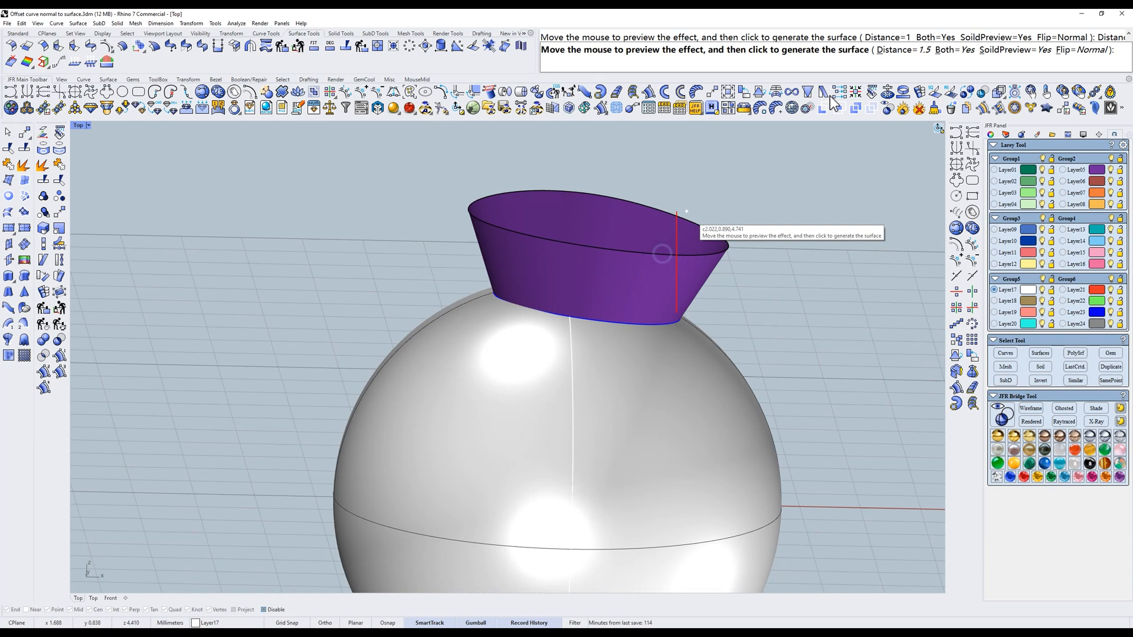
pyautogui.moveTo(843, 144)
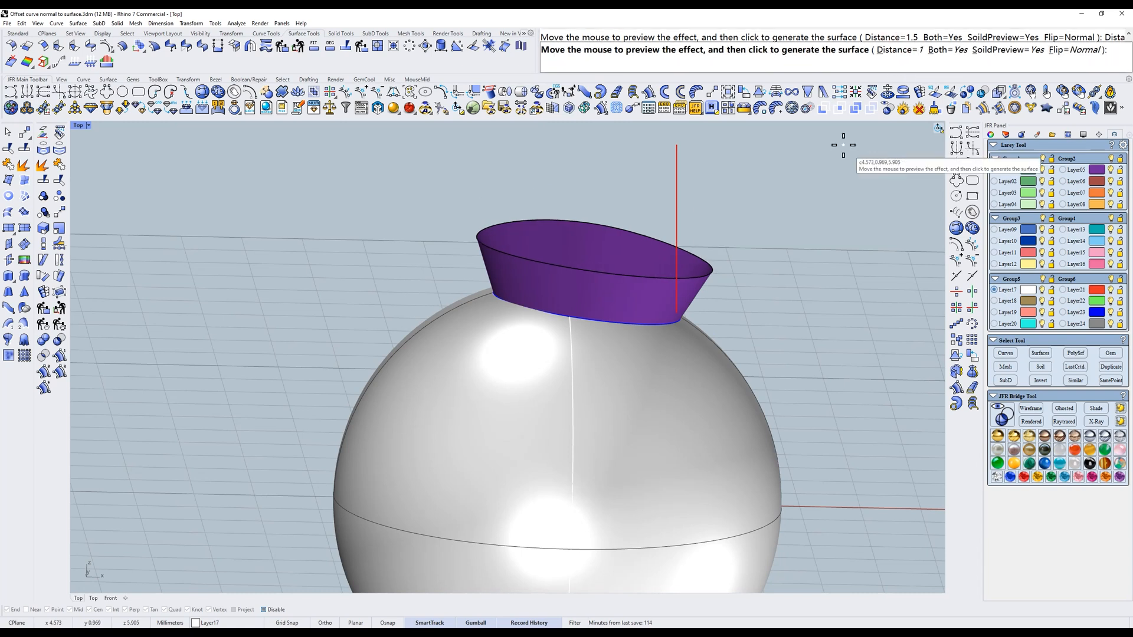
pyautogui.moveTo(736, 223)
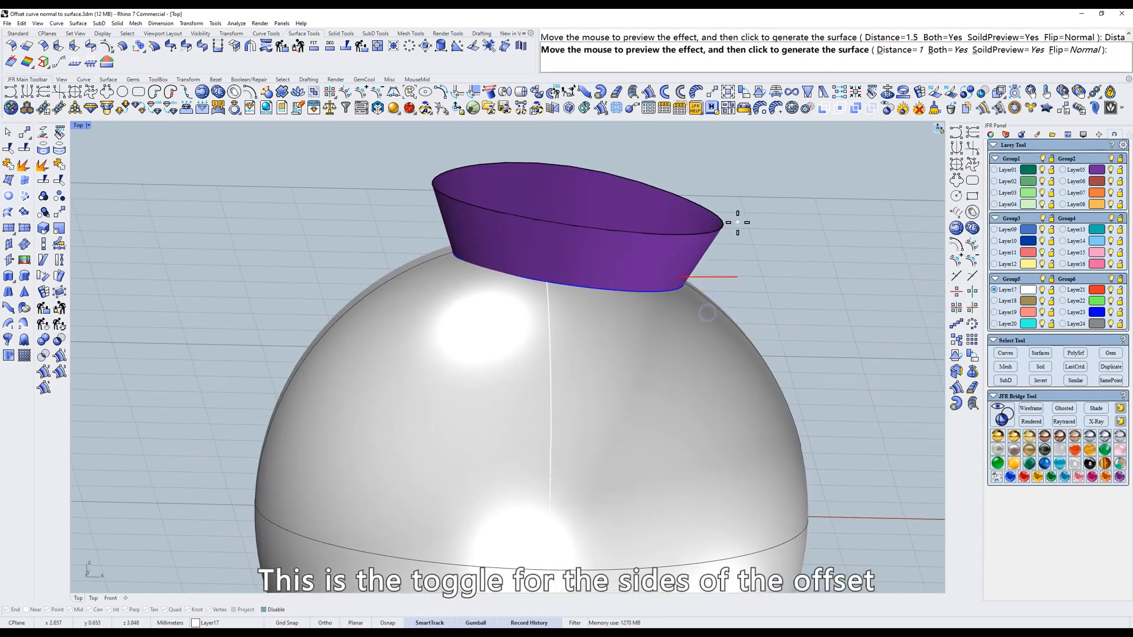
# Toggle the offset between one side and both sides and view the sphere ghosted to inspect it
pyautogui.click(933, 50)
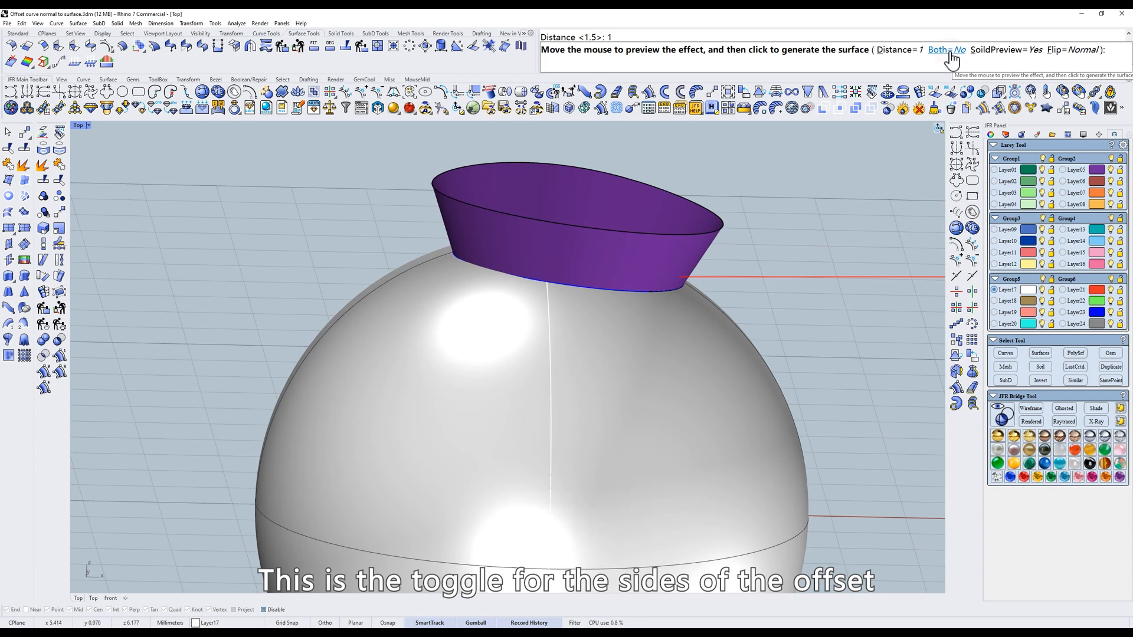
pyautogui.click(937, 49)
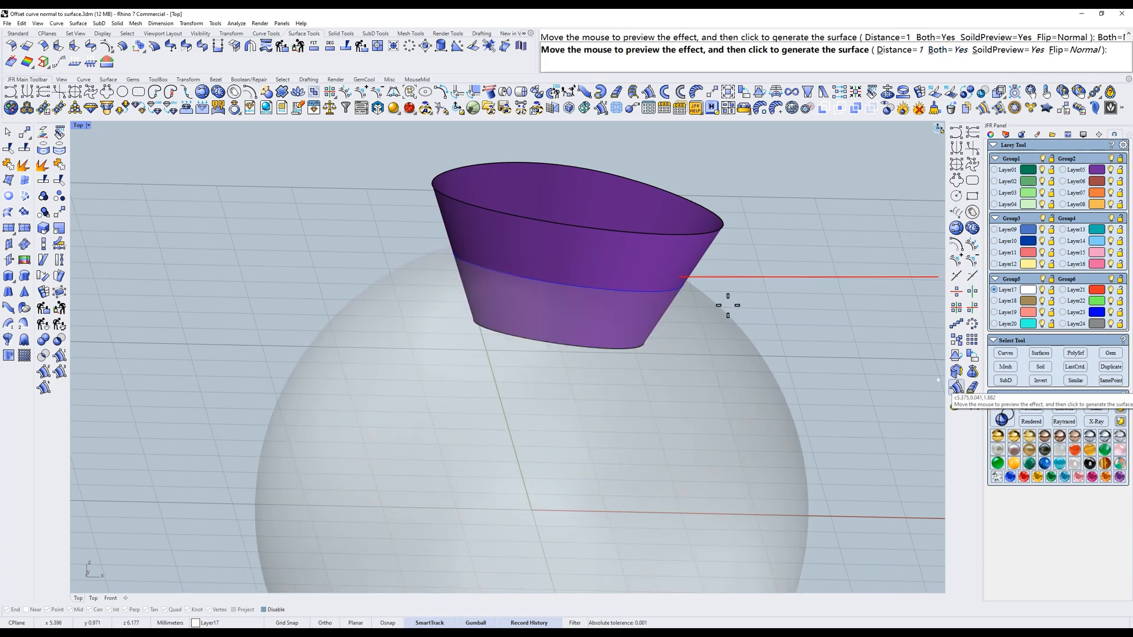
pyautogui.click(1063, 408)
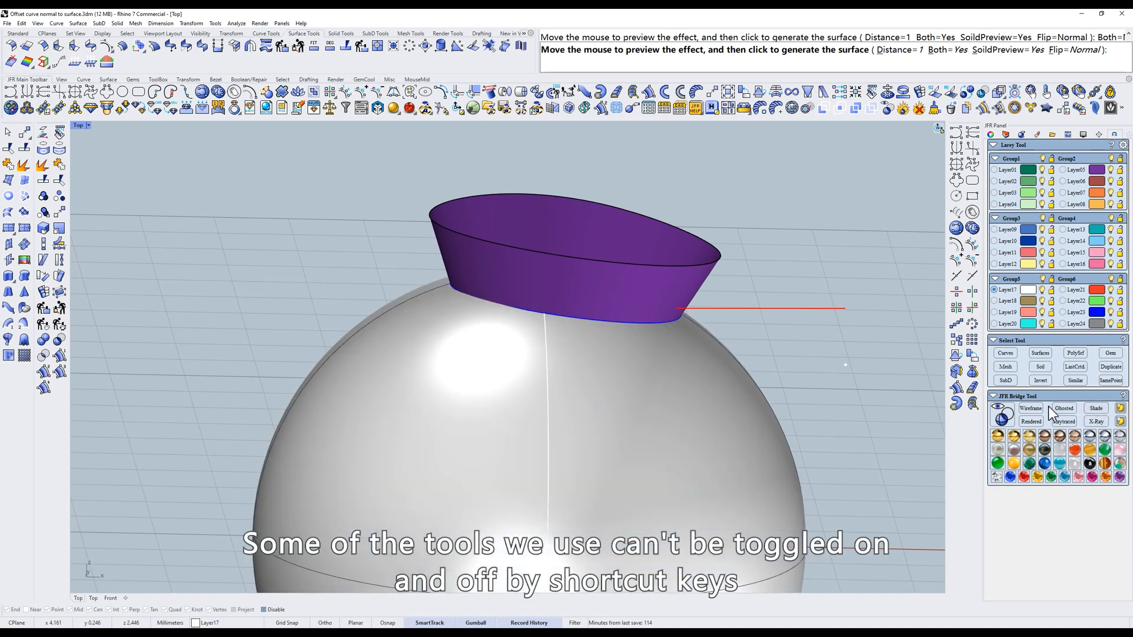
pyautogui.moveTo(1062, 415)
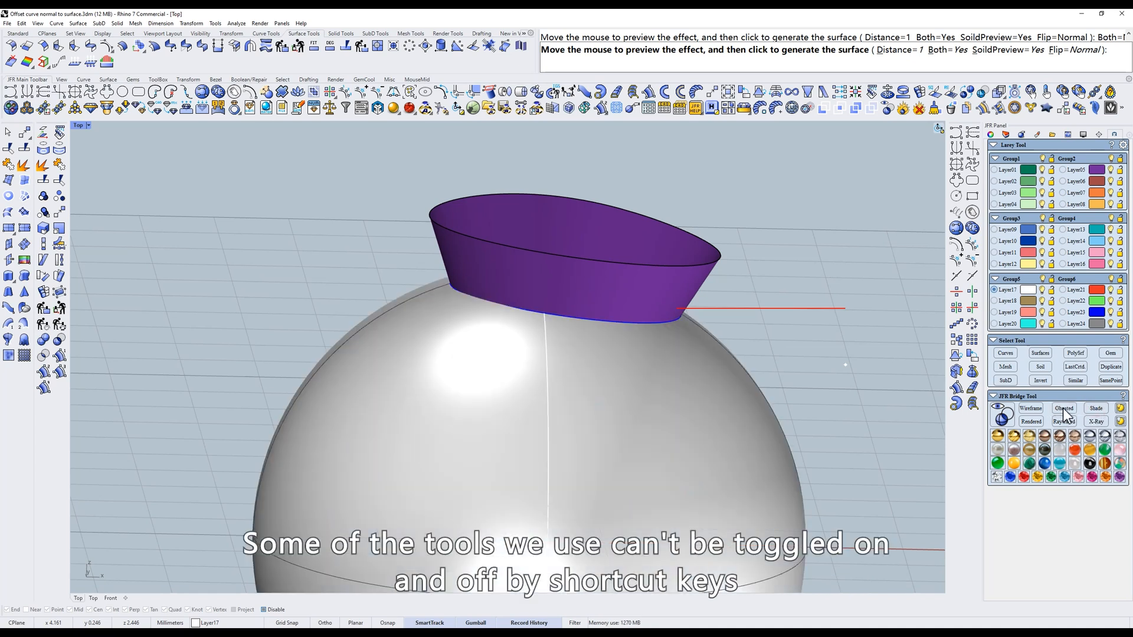
pyautogui.click(1063, 408)
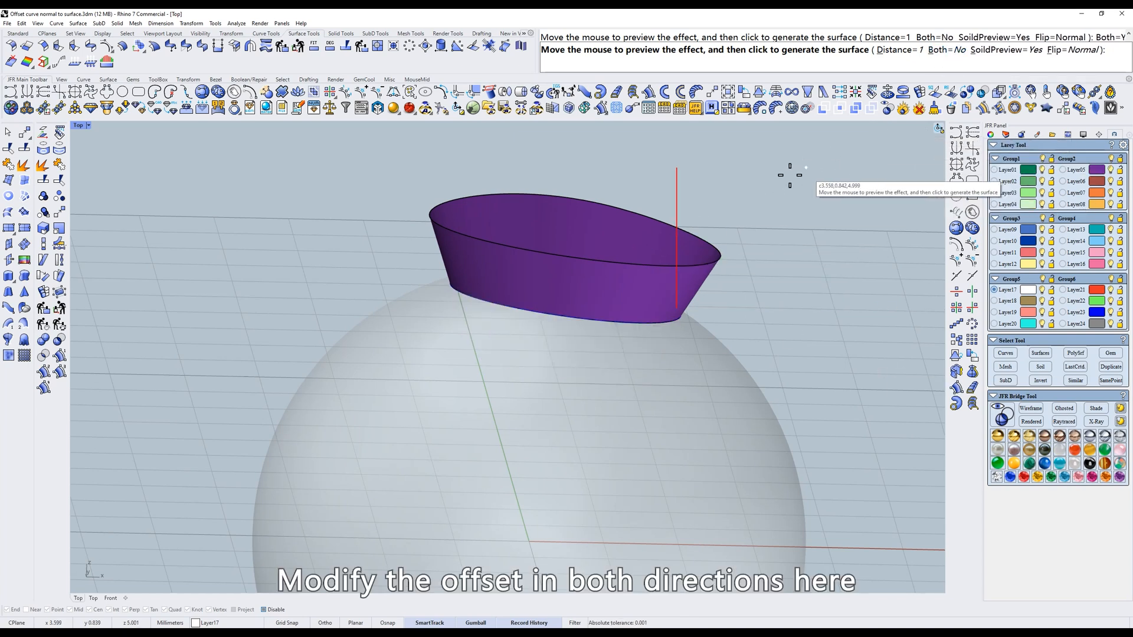
pyautogui.moveTo(706, 184)
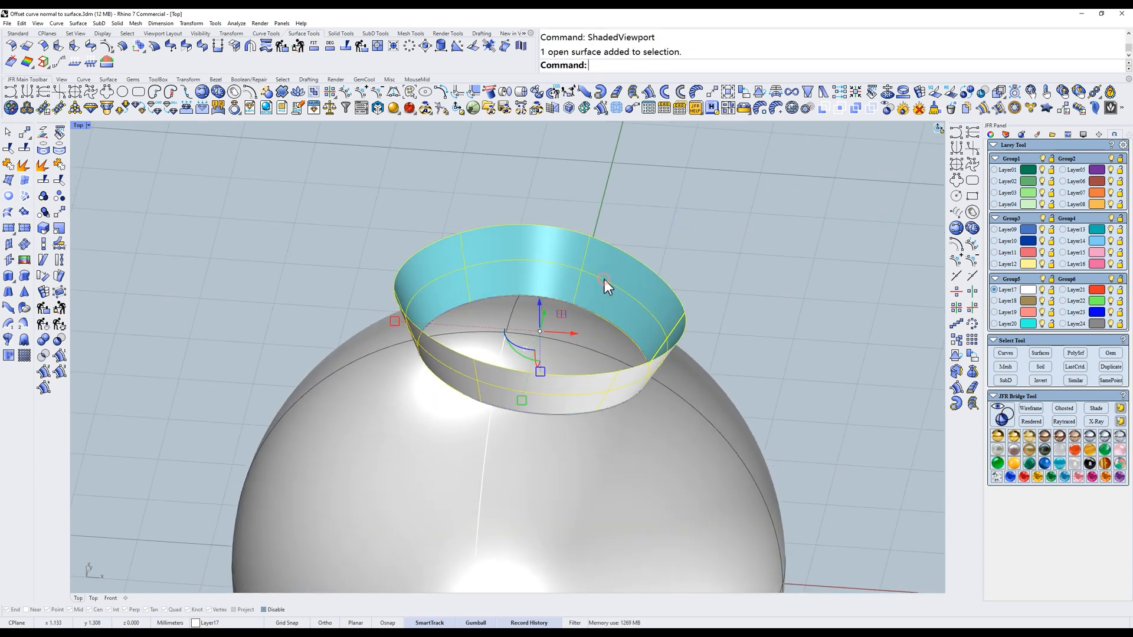
# Rerun the normal offset, picking the sphere curve and the sphere as the surface to follow
pyautogui.press('Delete')
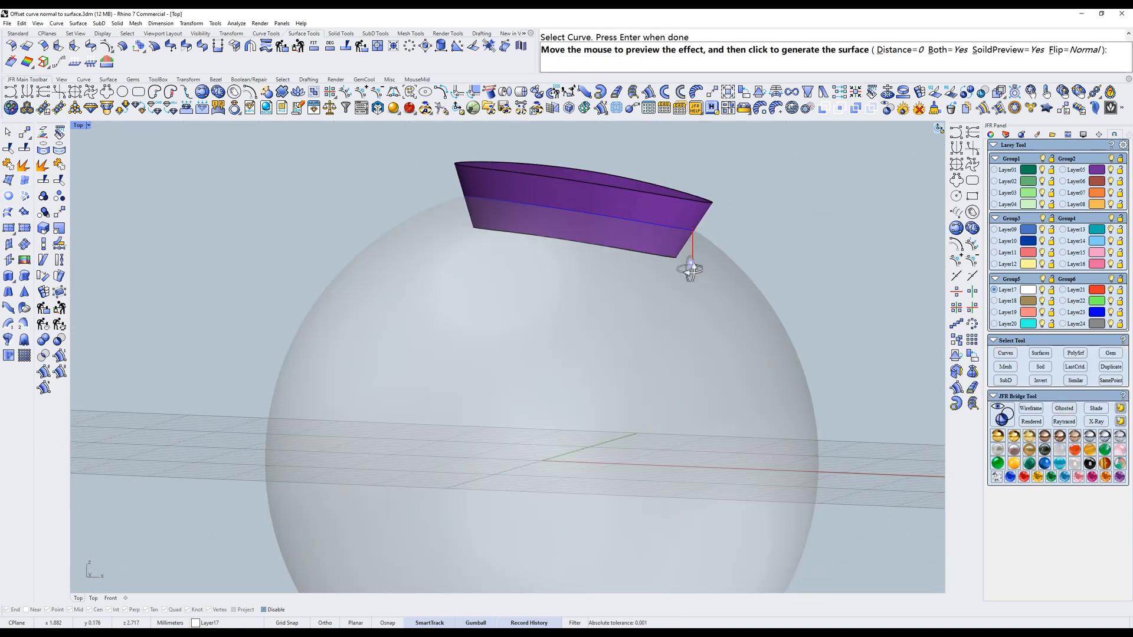
pyautogui.click(690, 268)
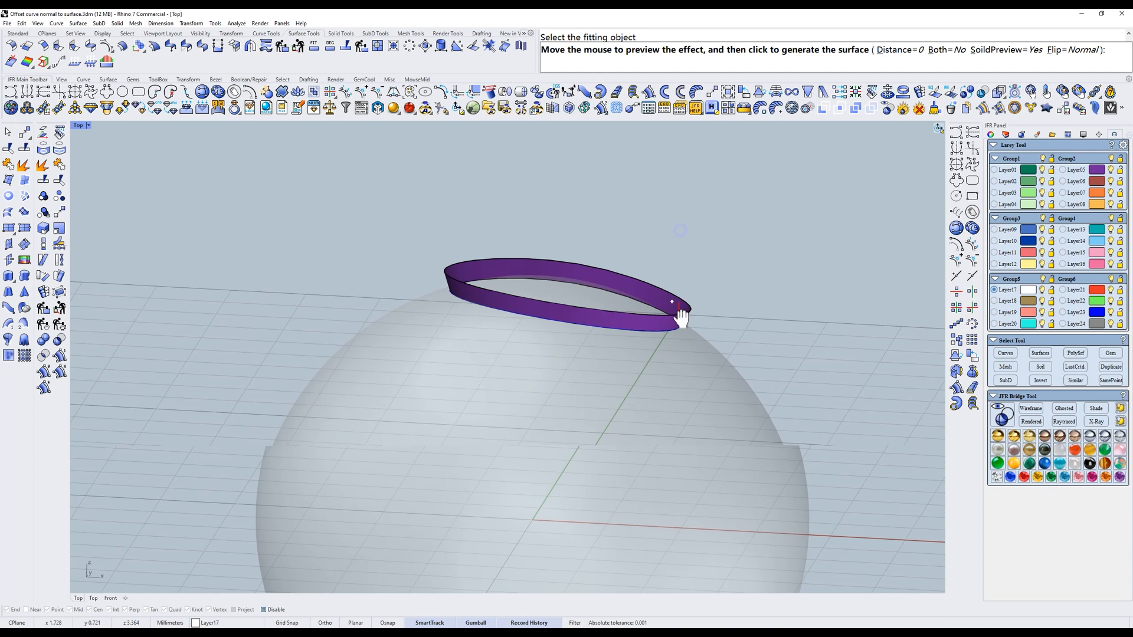
pyautogui.click(1000, 50)
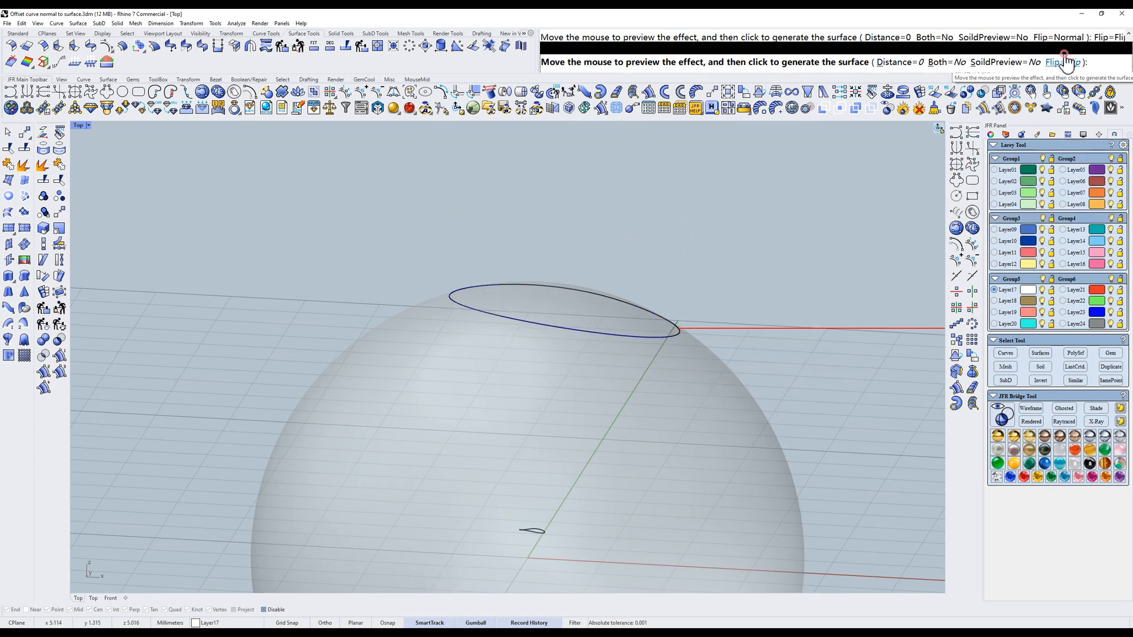
pyautogui.moveTo(736, 237)
pyautogui.write('S')
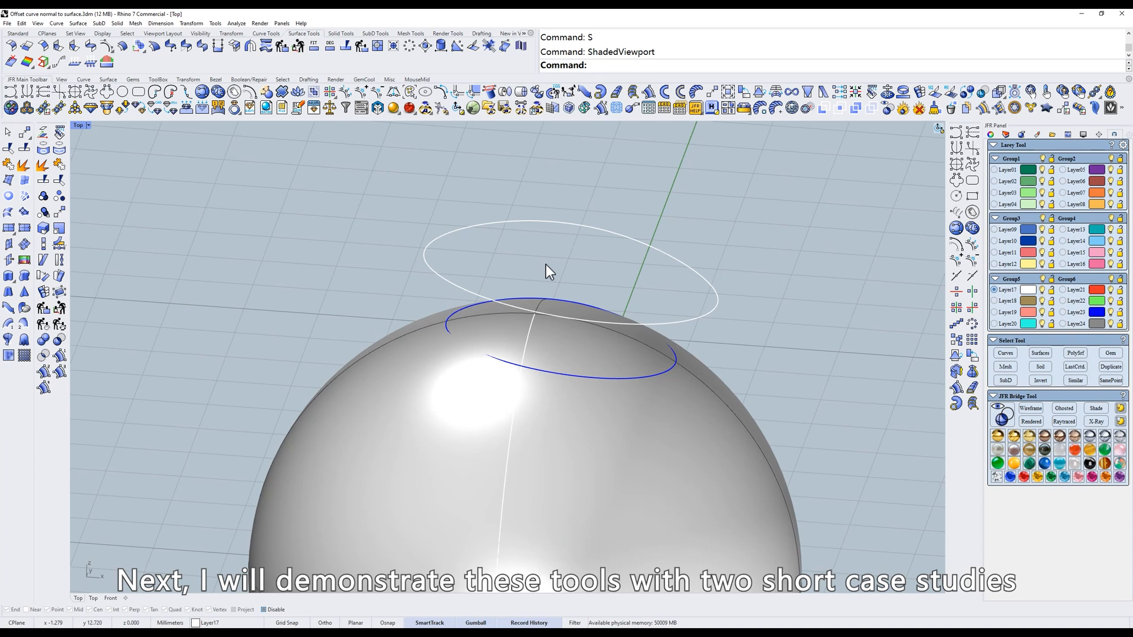
pyautogui.moveTo(552, 273)
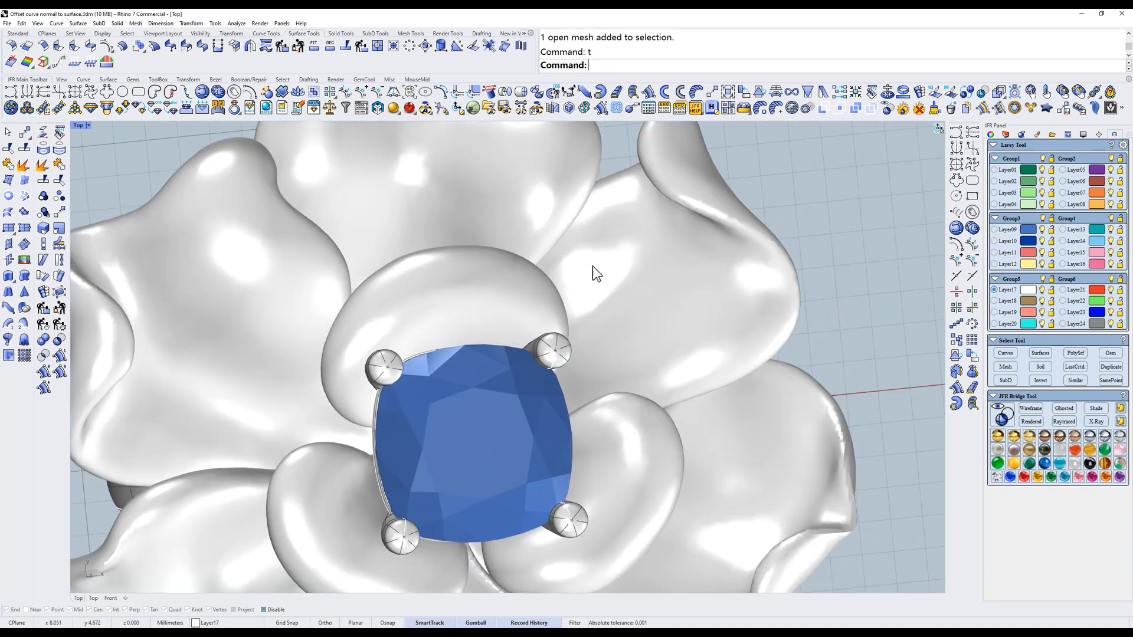
pyautogui.moveTo(265, 92)
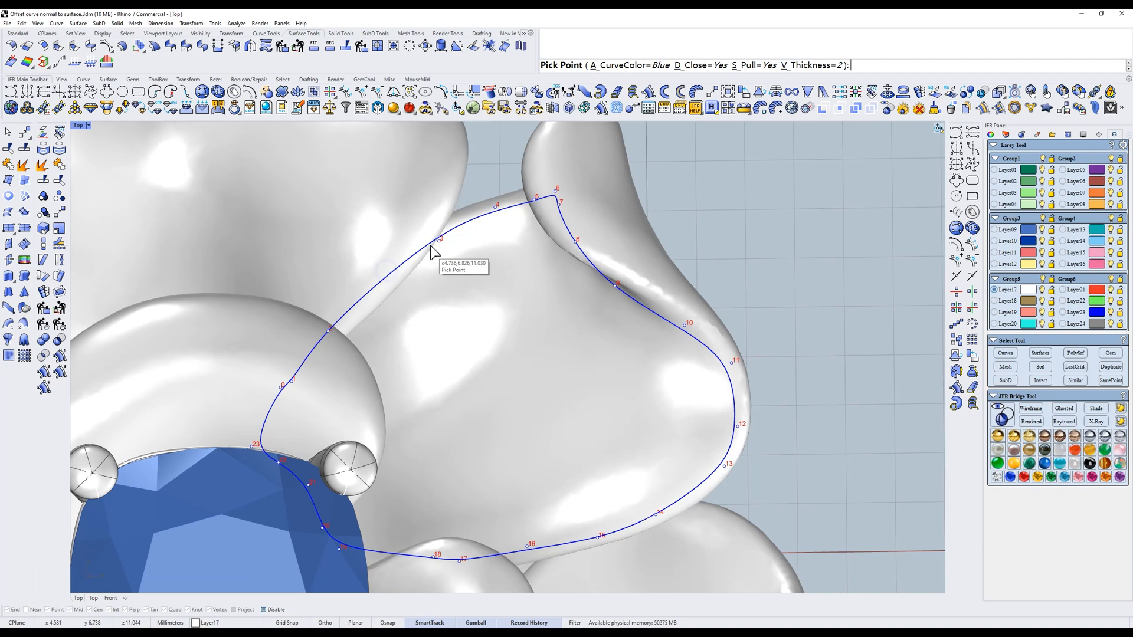
pyautogui.moveTo(297, 391)
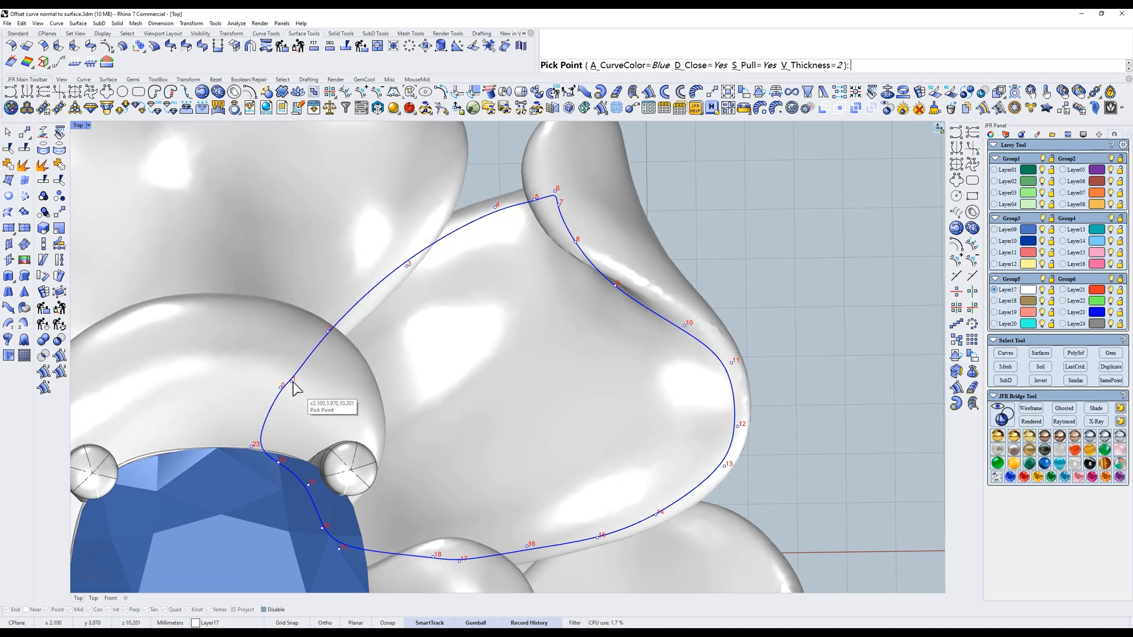
pyautogui.moveTo(408, 273)
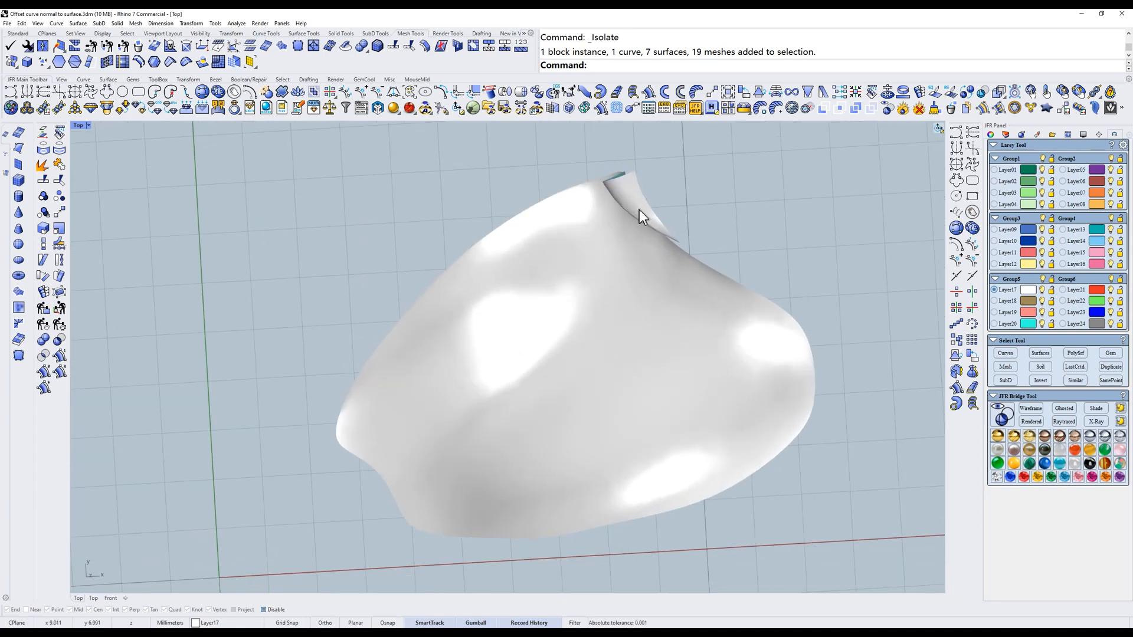
# Undo the last change and generate a JFR normal-offset band along the petal's traced curve
pyautogui.press('ctrl+z')
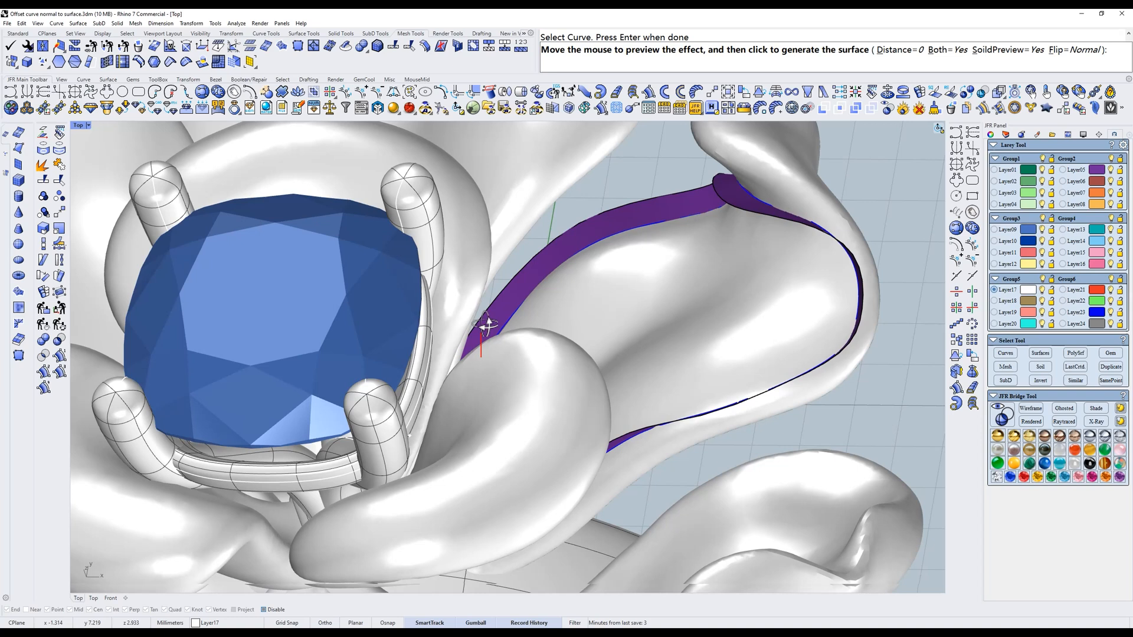
pyautogui.moveTo(486, 337)
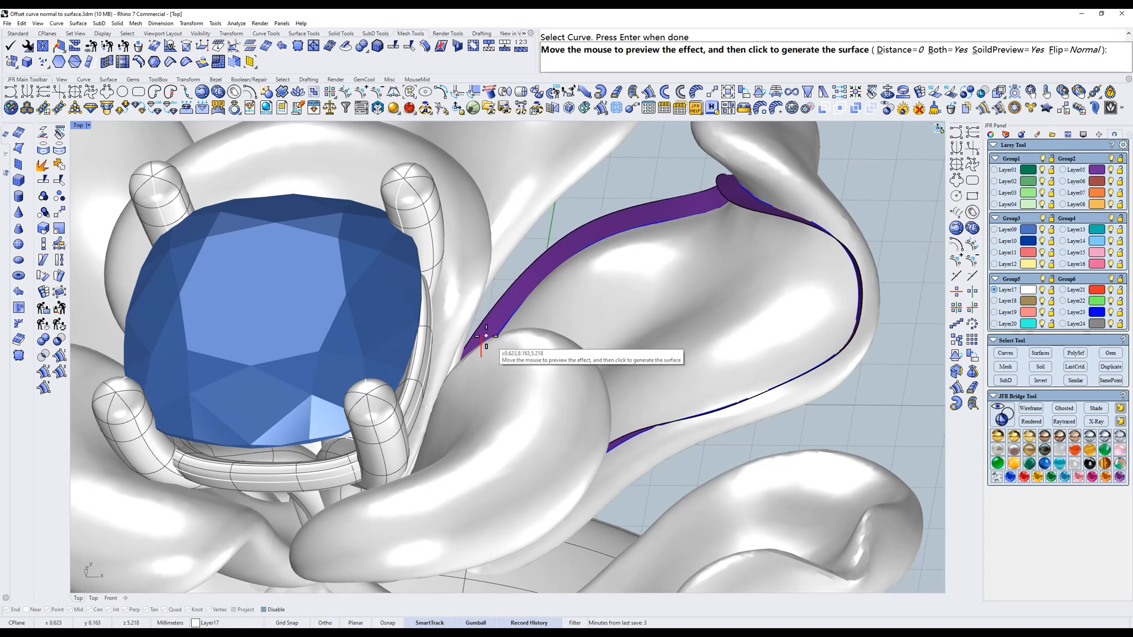
pyautogui.click(486, 336)
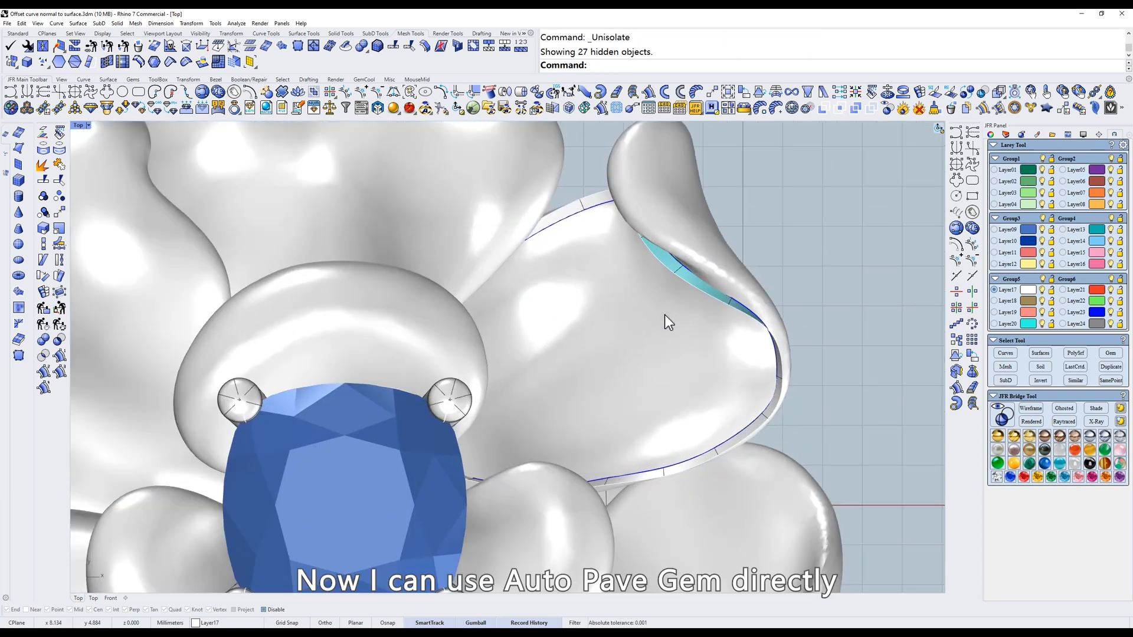
# Fill the petal area with JFR Auto Pave gems mixing 1.5, 1.4 and 1.2 mm diameters
pyautogui.click(14, 109)
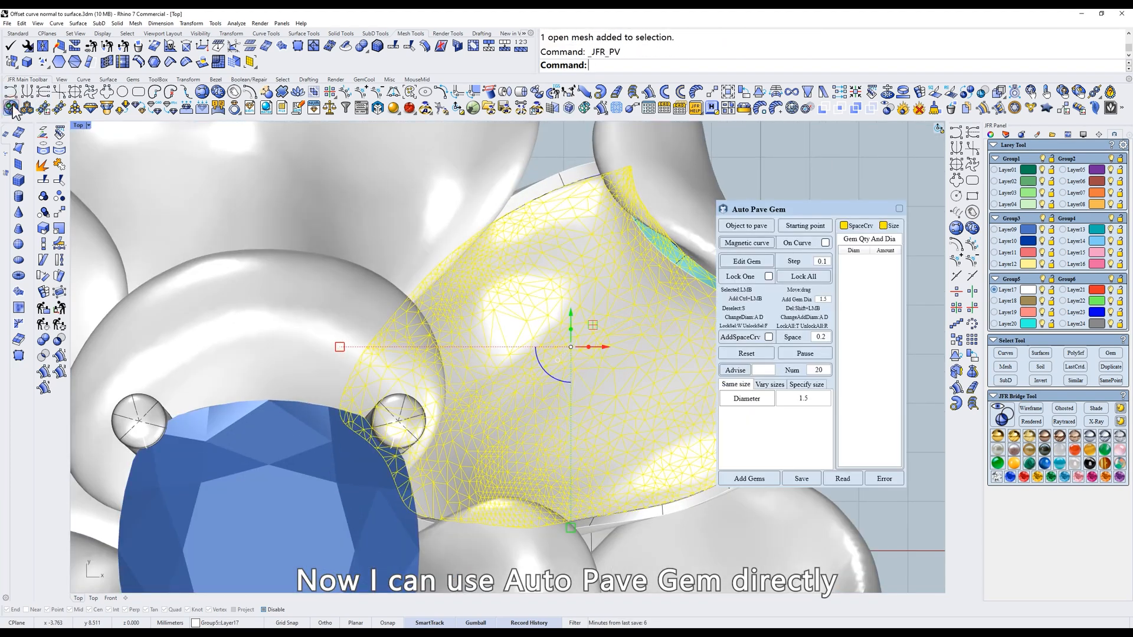
pyautogui.click(748, 478)
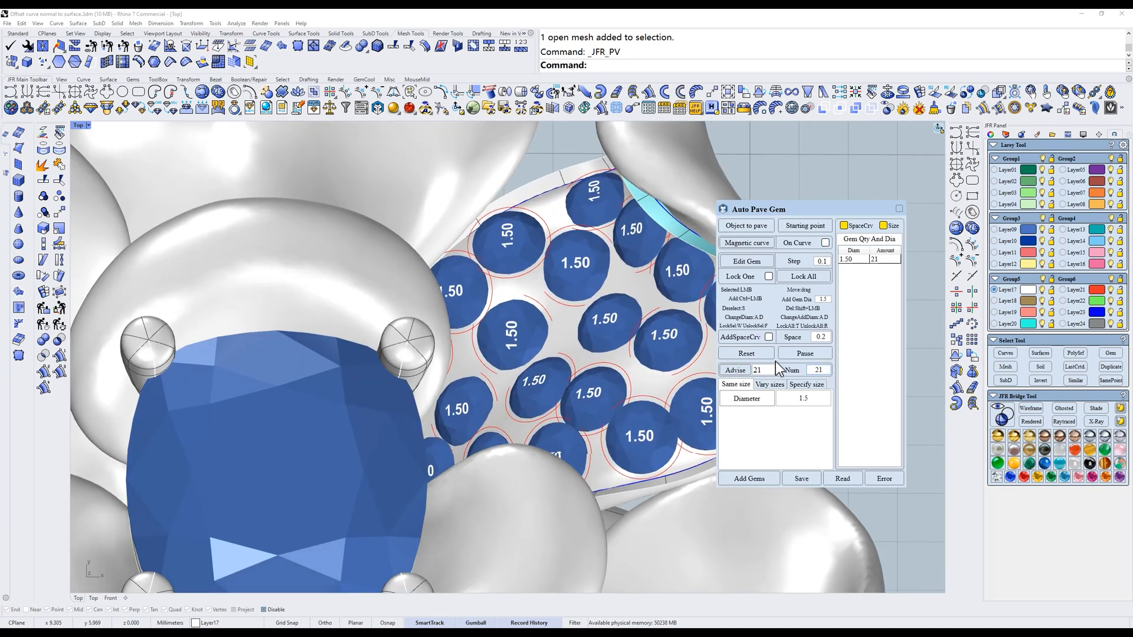
pyautogui.click(626, 314)
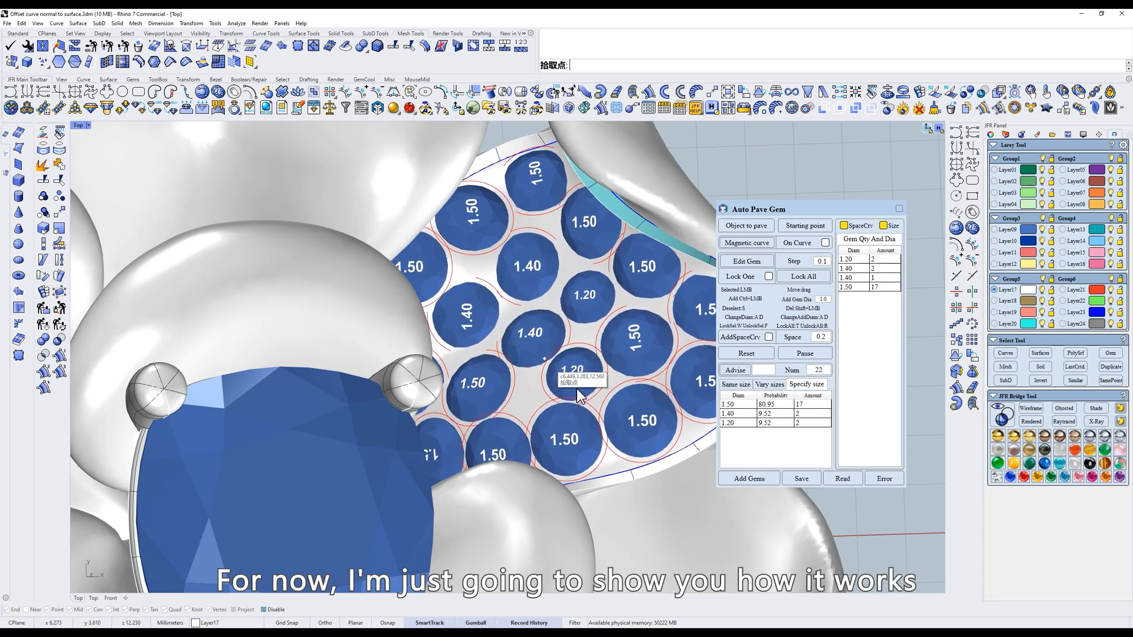
pyautogui.moveTo(650, 354)
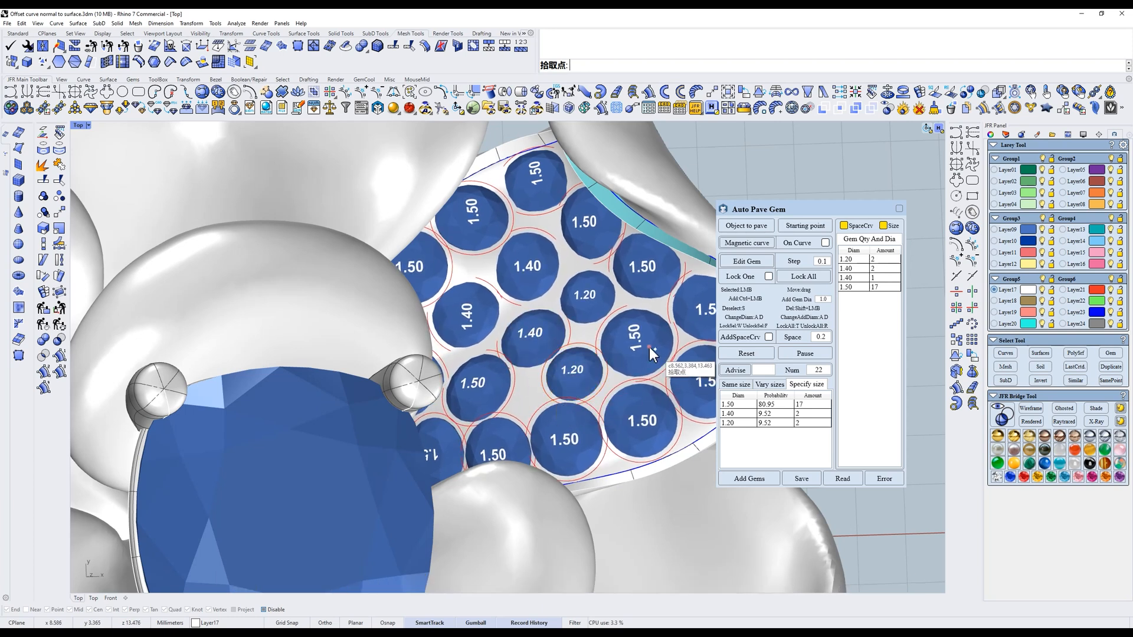
# Hide the flower, place a 14 mm JFR circle and pipe it at 3.8 diameter into a torus ring
pyautogui.click(748, 478)
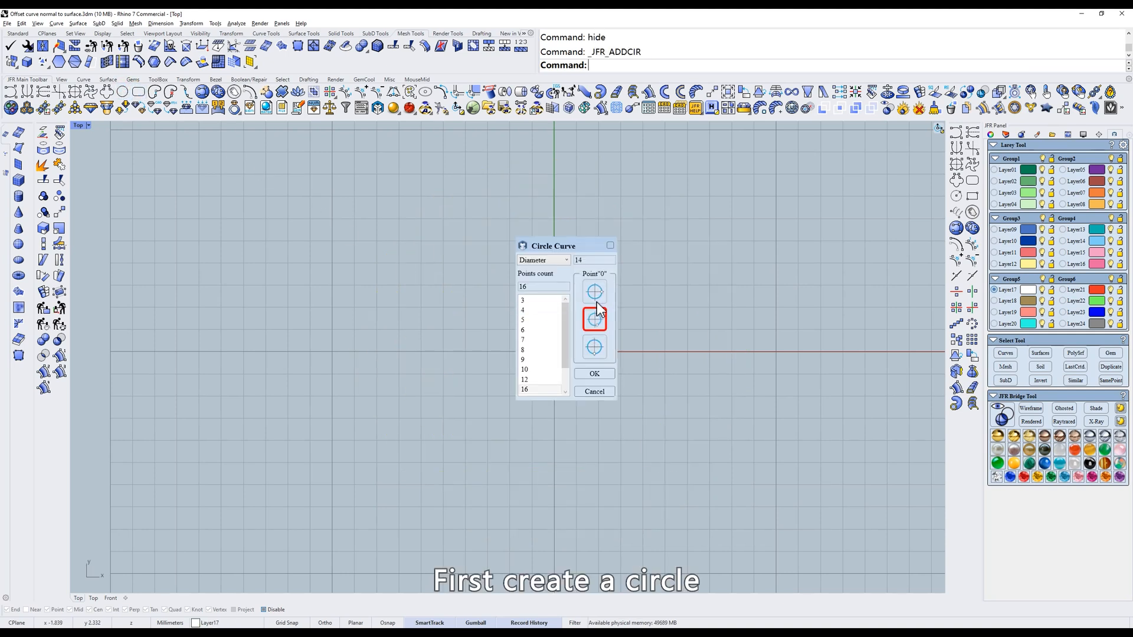
pyautogui.click(594, 347)
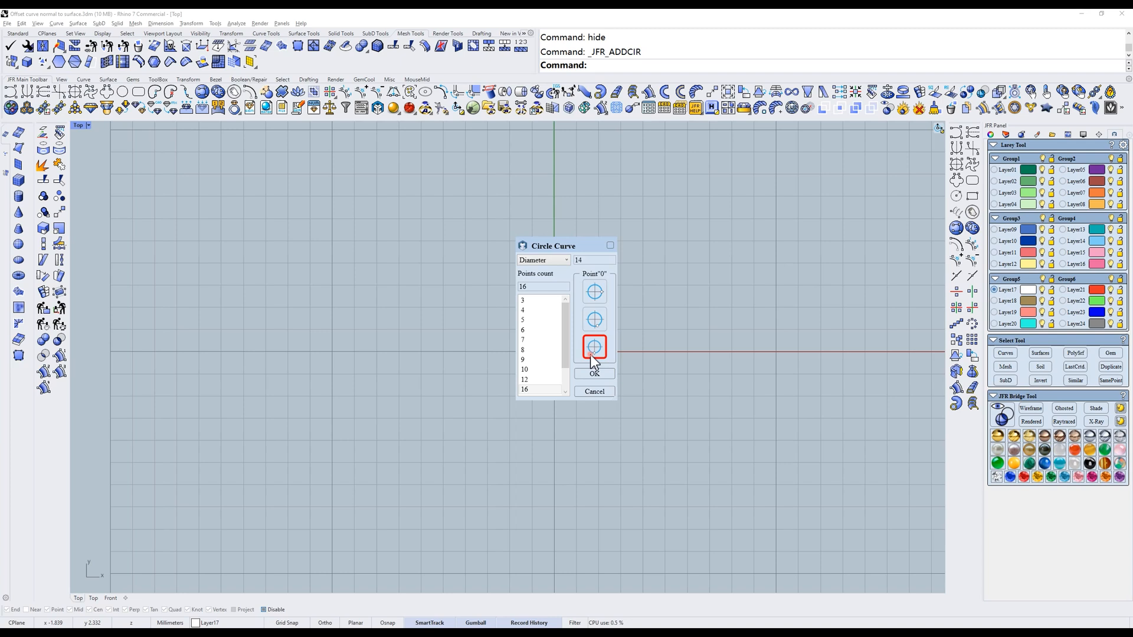
pyautogui.click(593, 374)
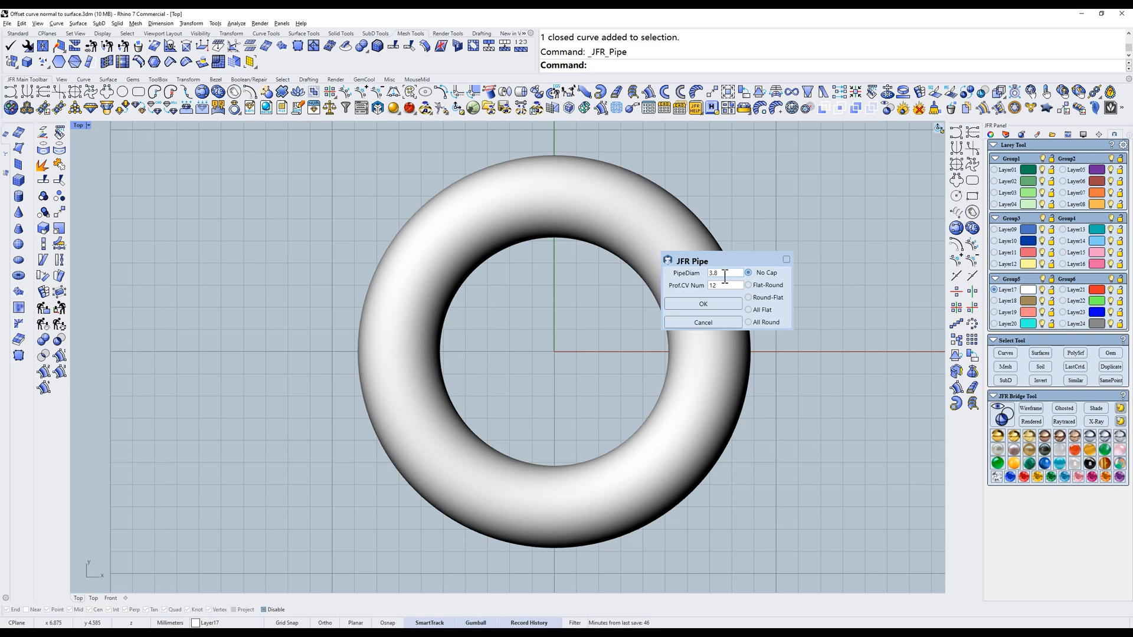
pyautogui.click(702, 303)
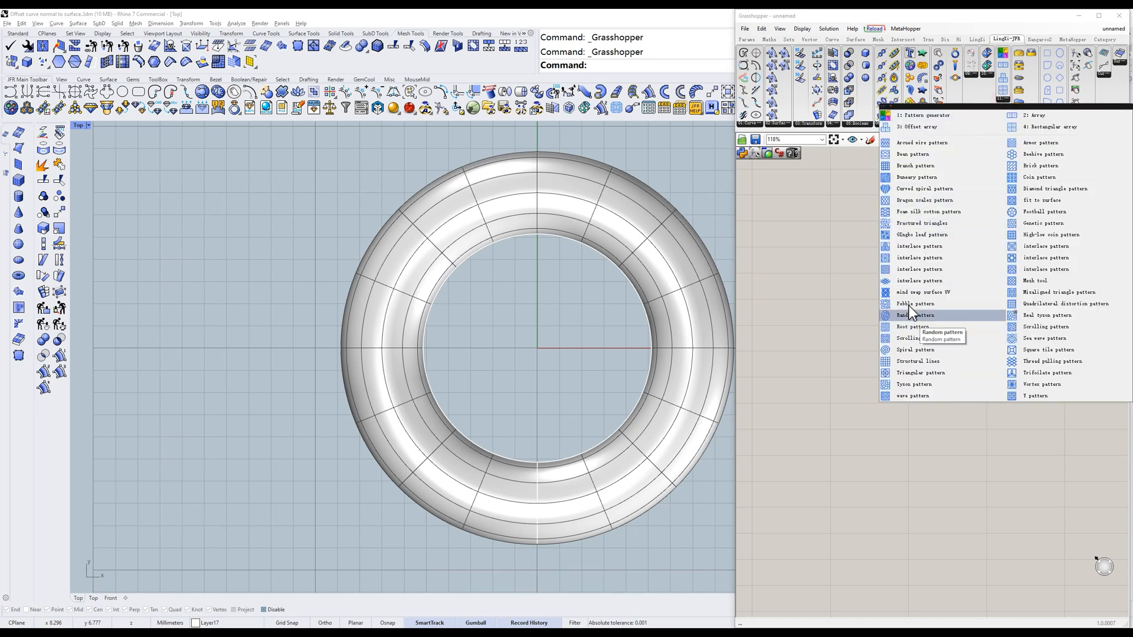
# Add the JFR Pebble pattern component to lay 50 closed curves over the torus
pyautogui.click(916, 303)
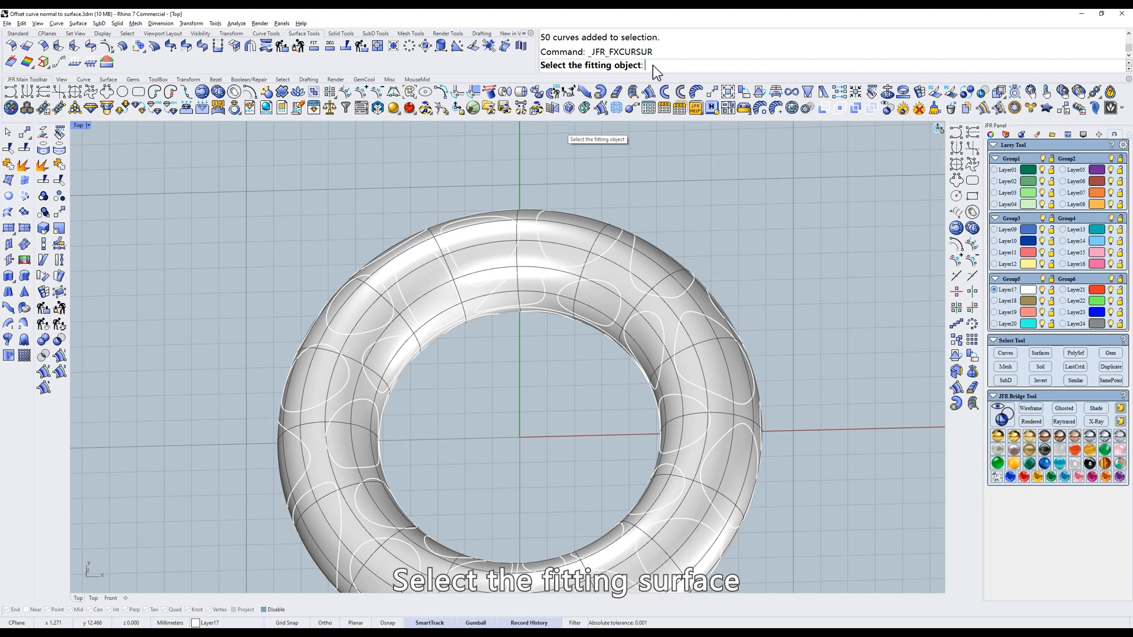
# Fit the pebble curves to the torus with JFR_FXCURSUR and generate their normal-offset surfaces
pyautogui.click(517, 289)
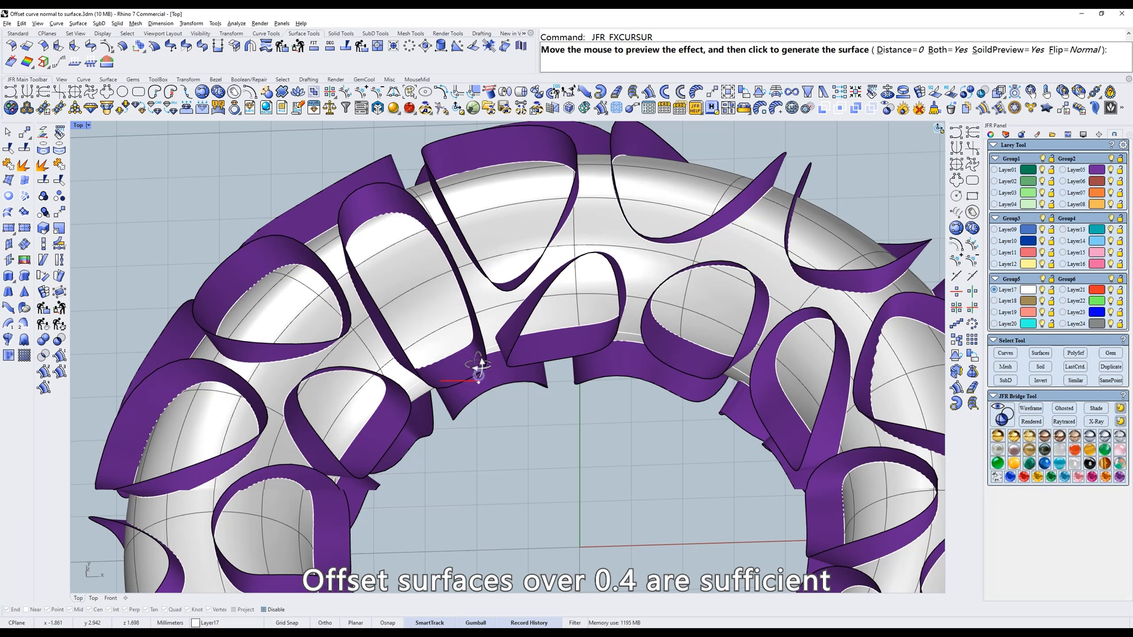
pyautogui.moveTo(480, 364)
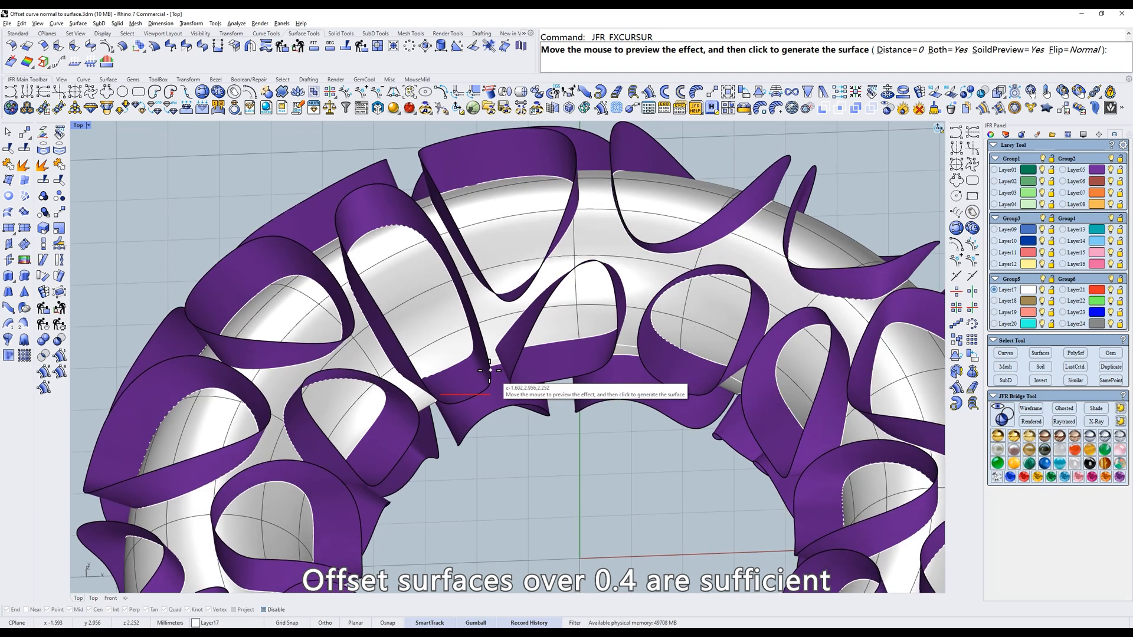
pyautogui.moveTo(489, 371)
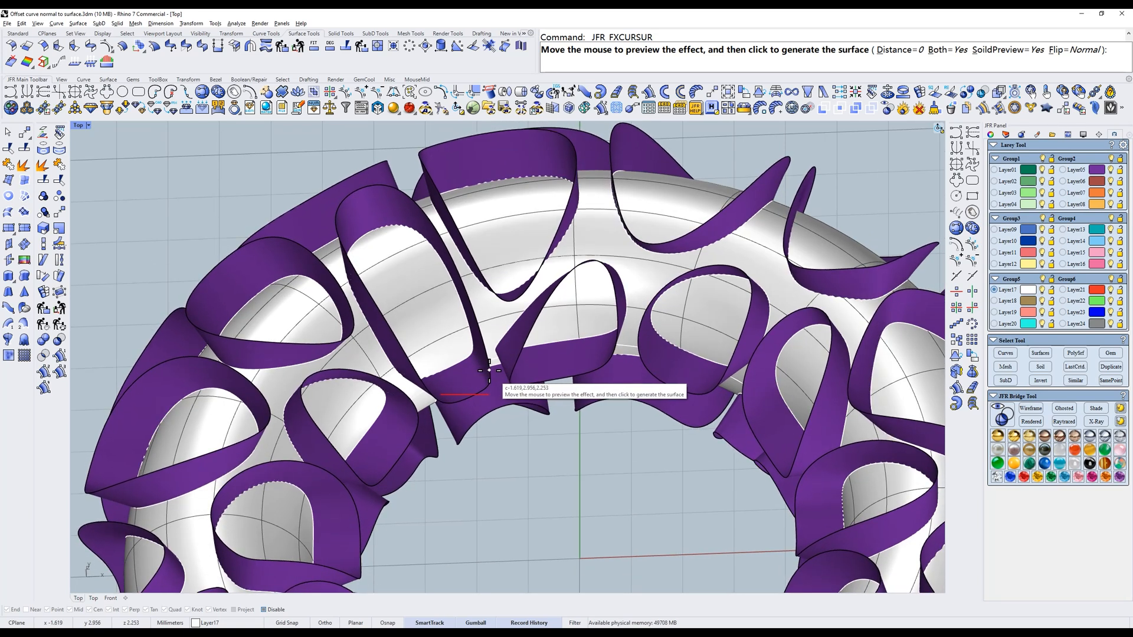
pyautogui.click(490, 359)
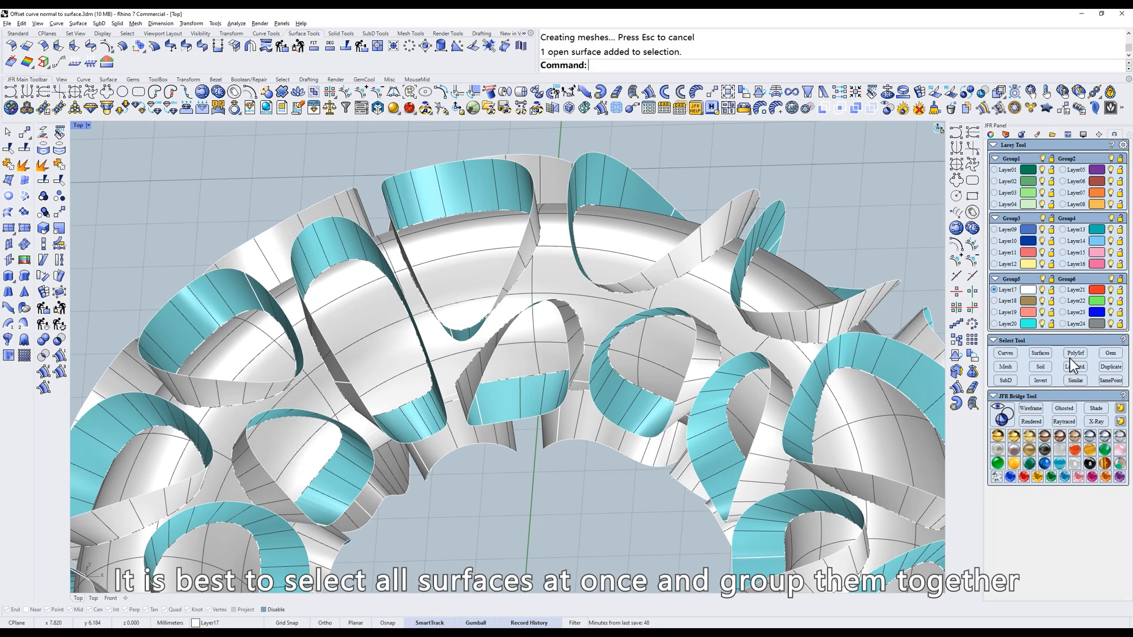
# Group all 50 pebble offset surfaces and start a BooleanDifference against the torus
pyautogui.click(1038, 353)
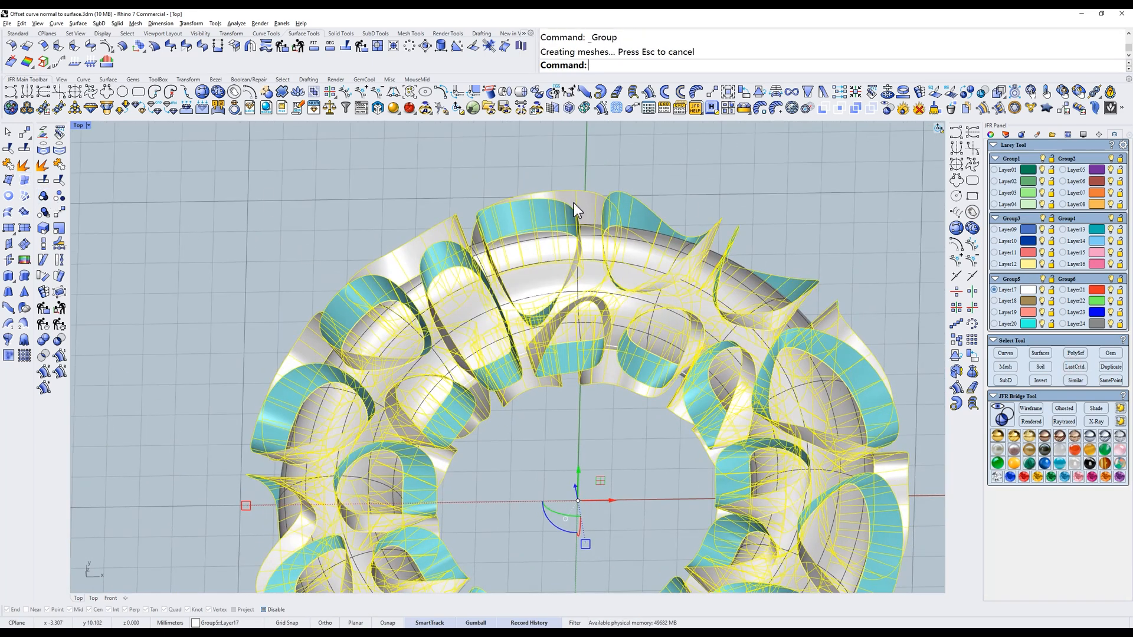
pyautogui.click(1030, 408)
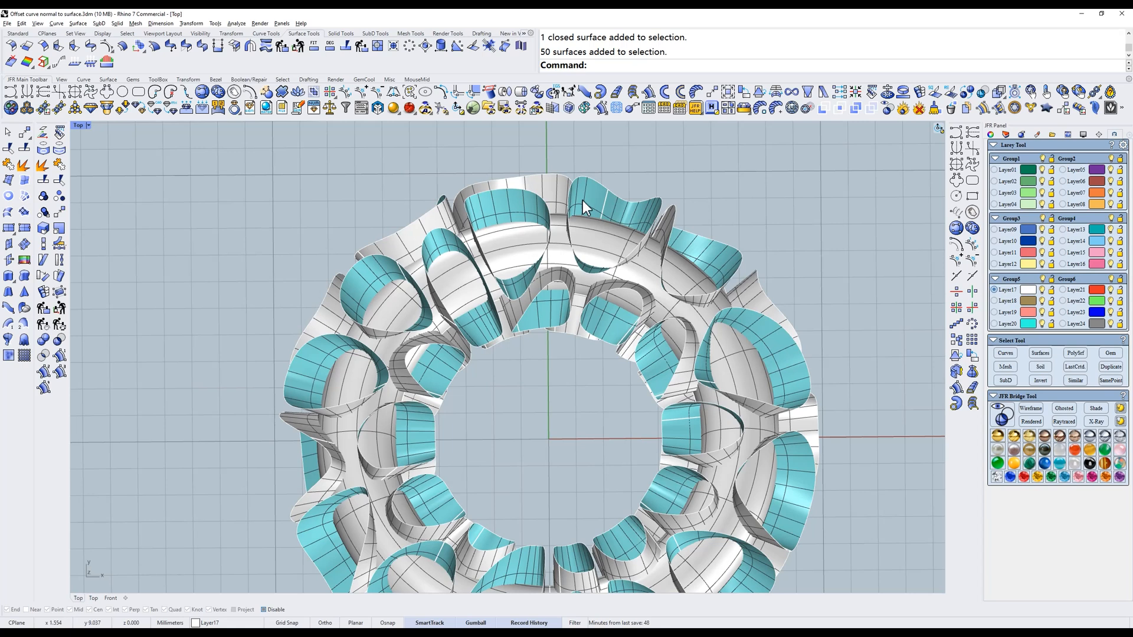
pyautogui.click(59, 340)
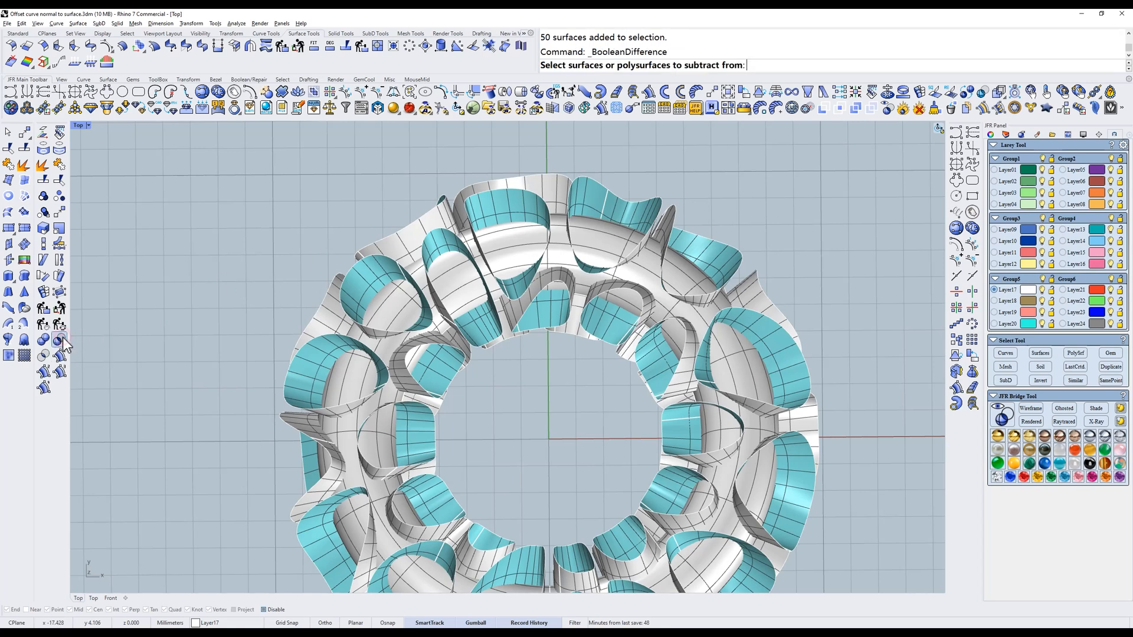